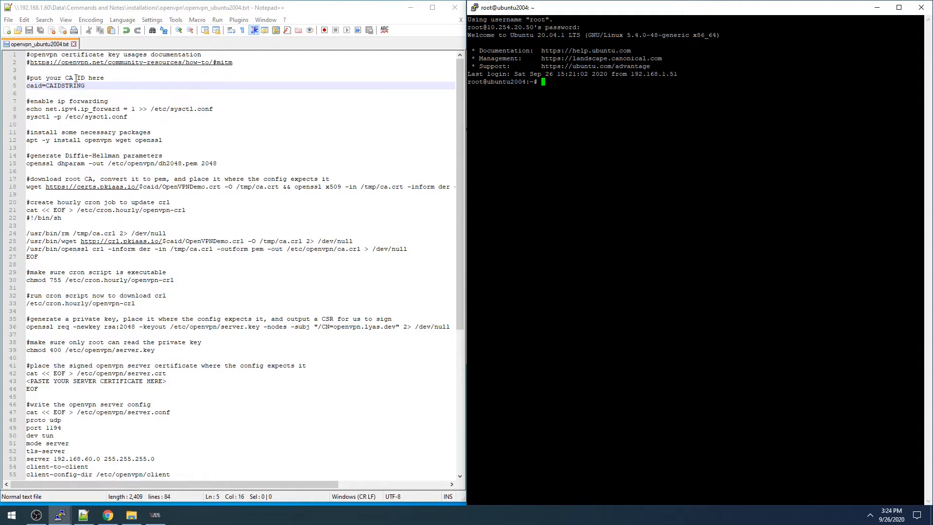
# Step: Select the CAIDSTRING placeholder on the caid line for replacement
pyautogui.doubleClick(60, 85)
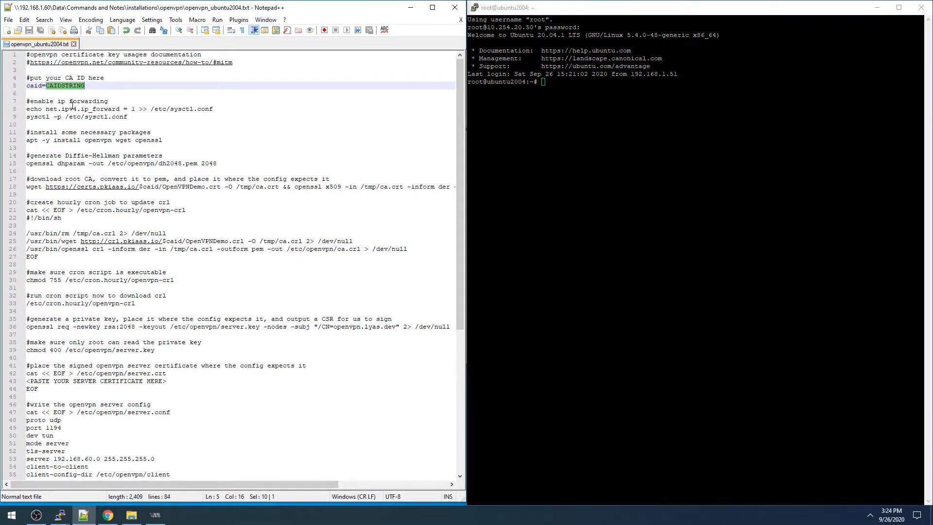
pyautogui.moveTo(106, 514)
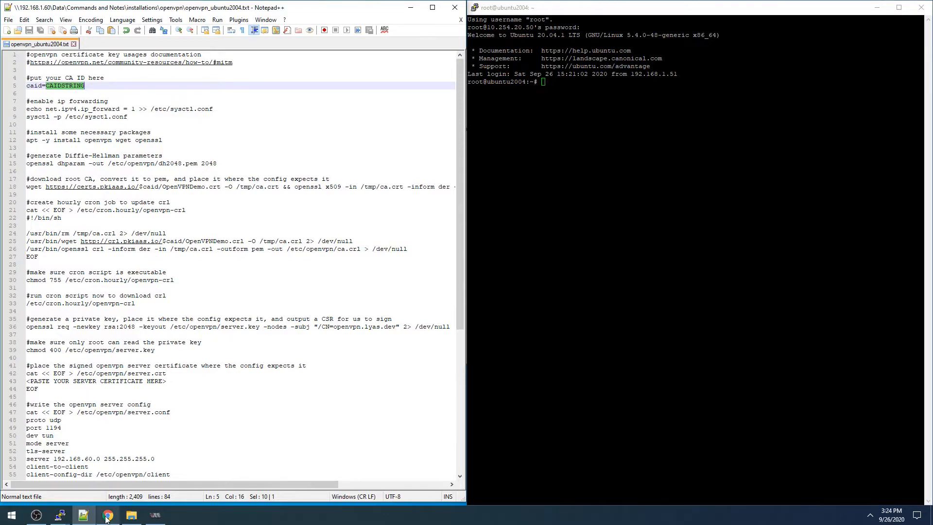
# Step: Create a new root CA named OpenVPN Demo from Certificate Authorities > Create Root CA
pyautogui.click(107, 514)
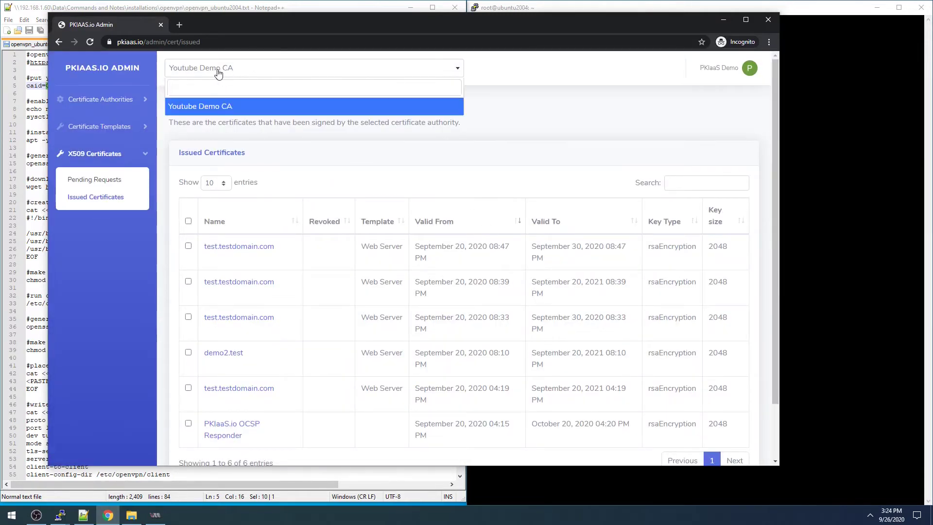
pyautogui.moveTo(229, 72)
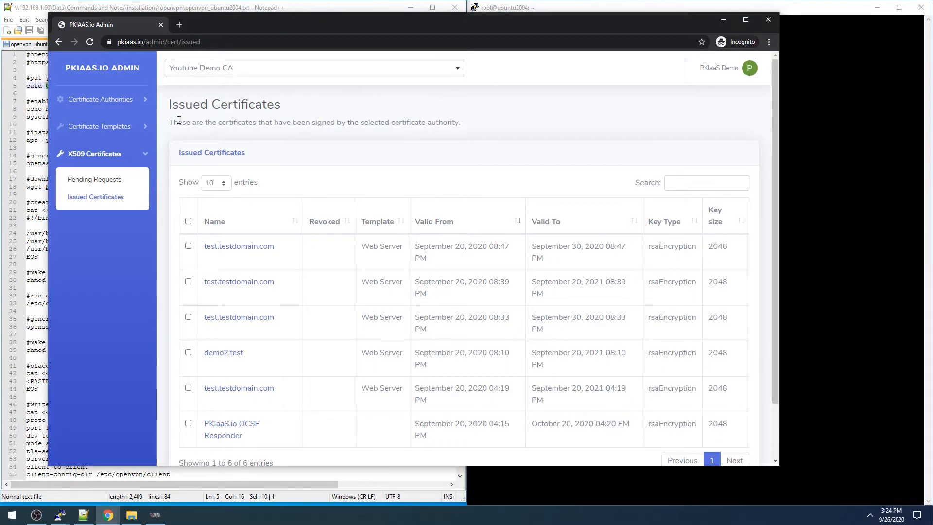
pyautogui.click(100, 99)
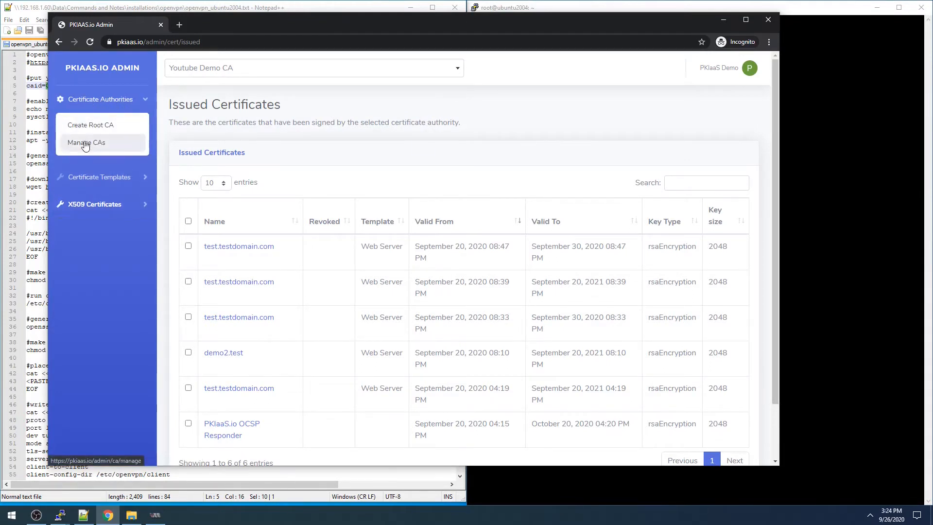
pyautogui.click(90, 124)
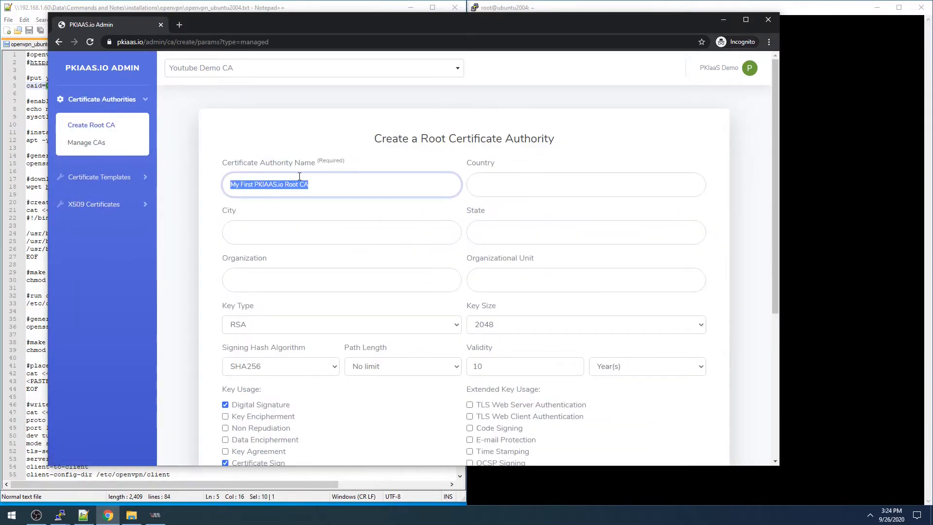
pyautogui.write('OpenVPN Demo')
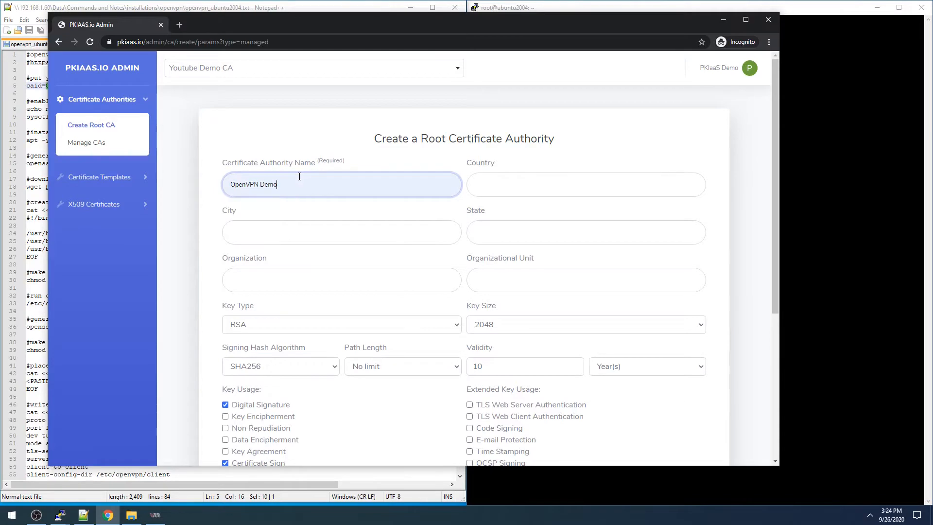
pyautogui.scroll(-3)
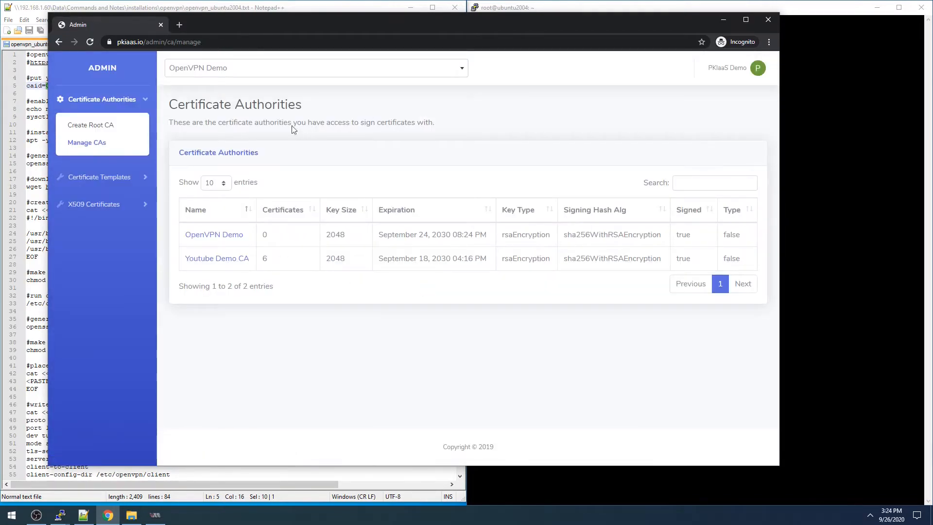
pyautogui.moveTo(258, 72)
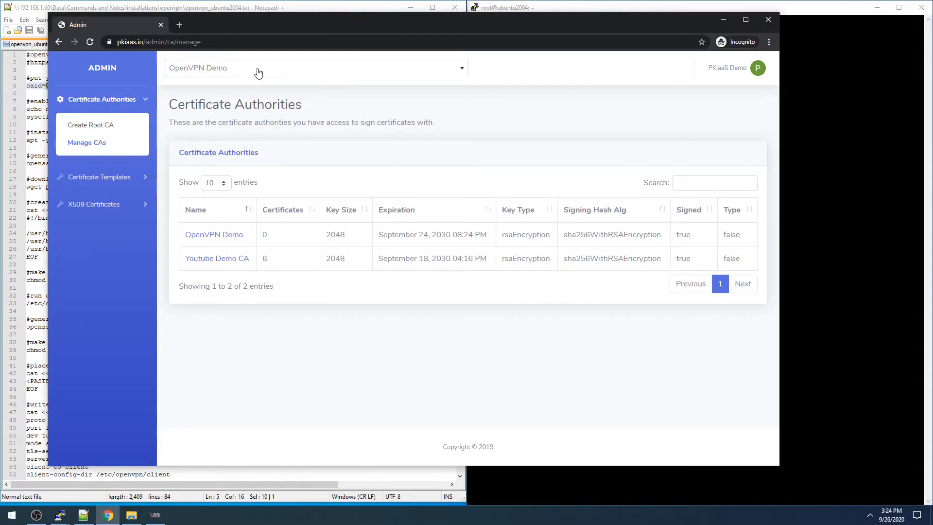
pyautogui.click(315, 67)
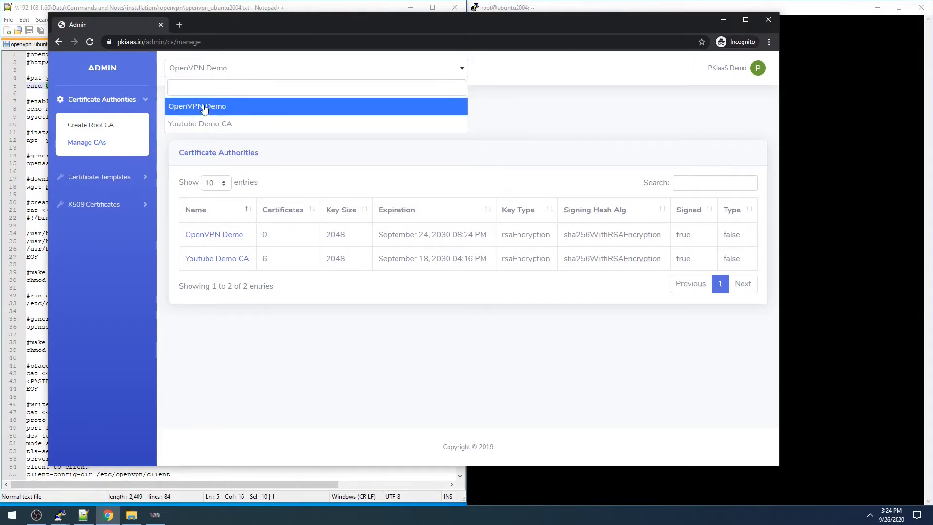
pyautogui.moveTo(518, 106)
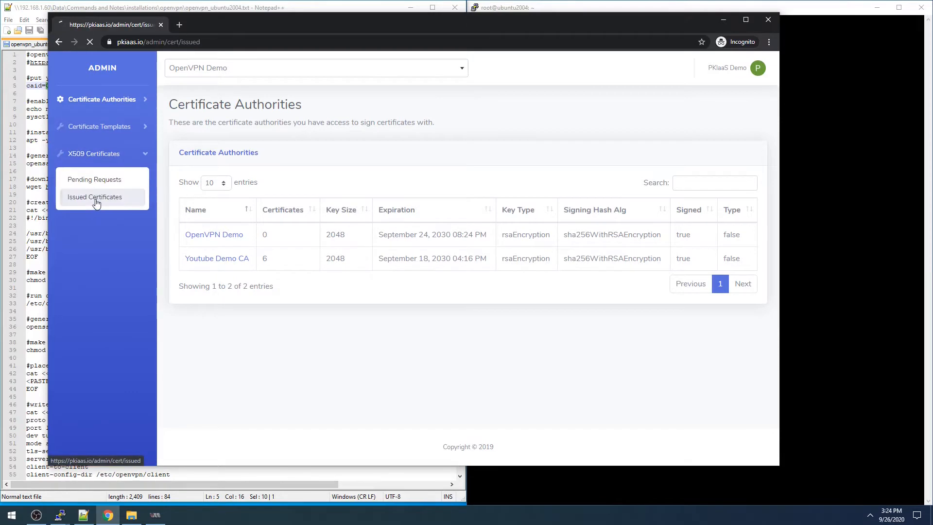
pyautogui.click(95, 196)
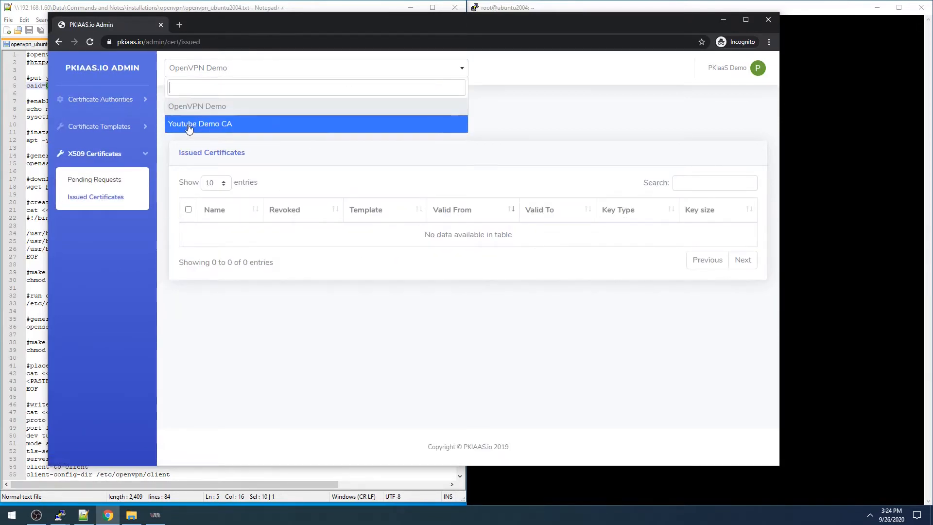
pyautogui.click(201, 123)
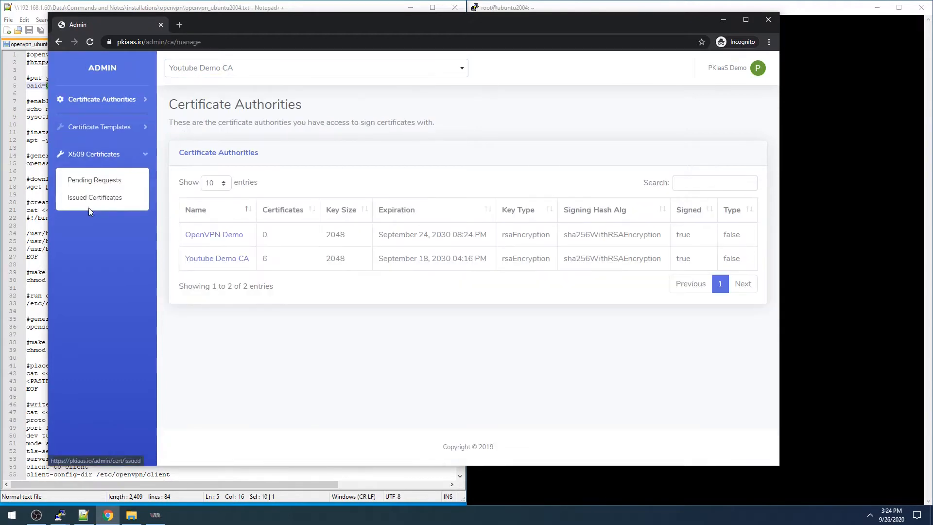
pyautogui.click(95, 197)
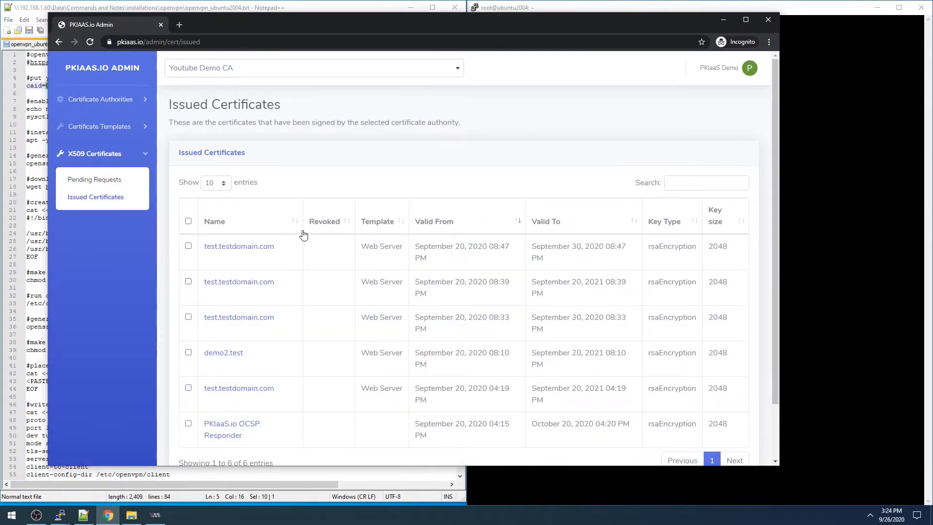
pyautogui.moveTo(318, 148)
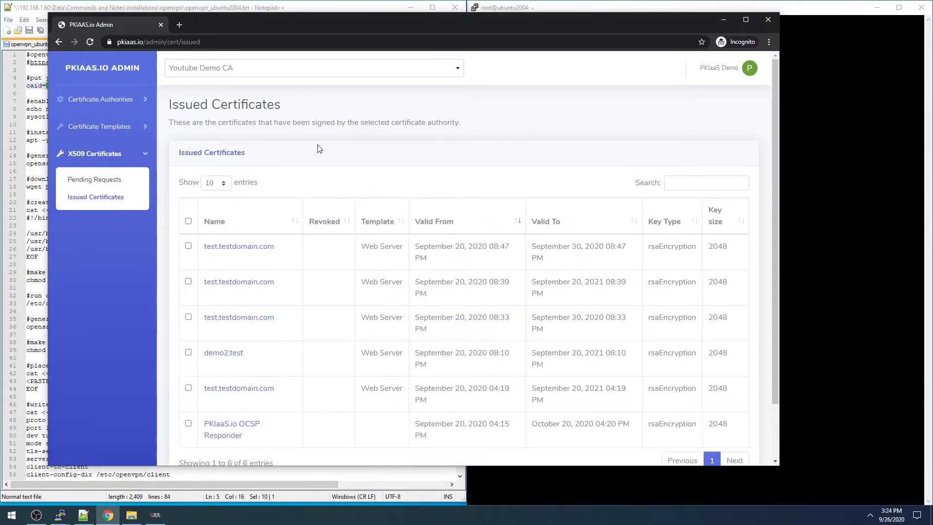
pyautogui.moveTo(299, 97)
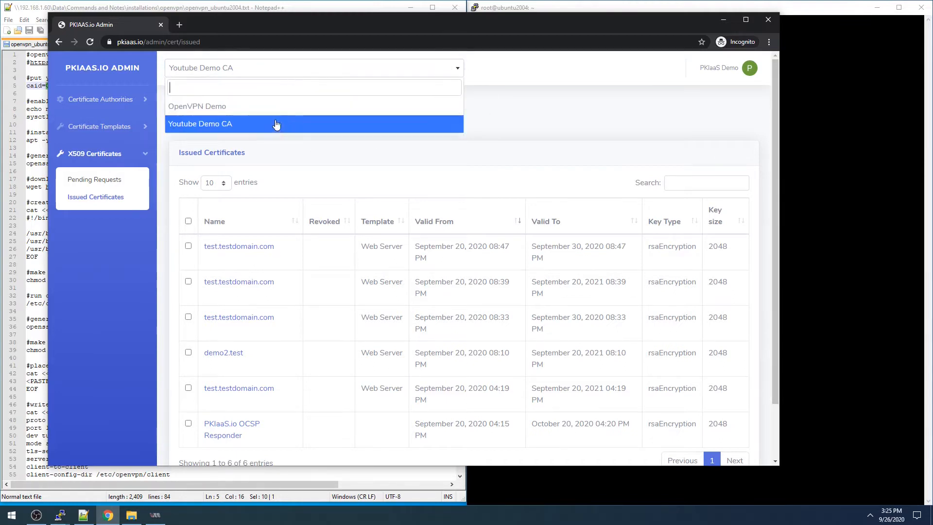
pyautogui.moveTo(227, 106)
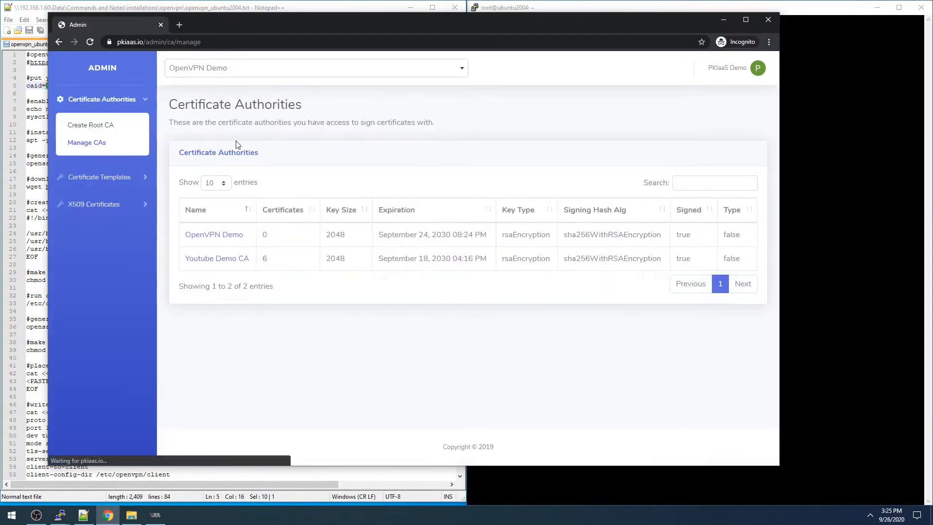
pyautogui.moveTo(86, 142)
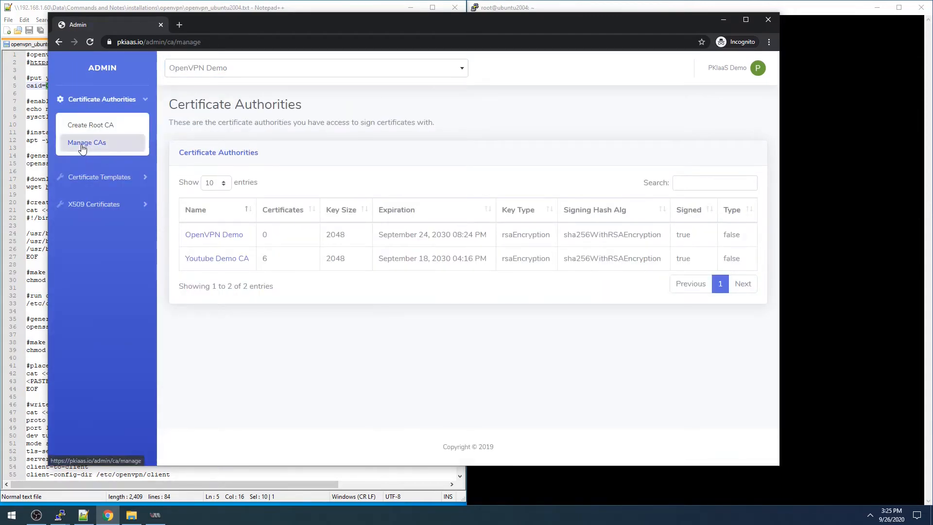
pyautogui.moveTo(204, 245)
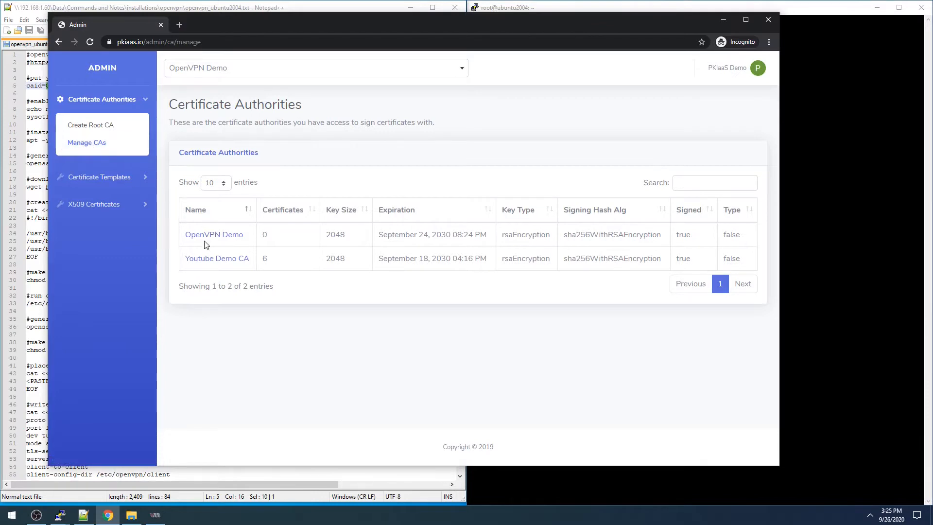
# Step: Show the OpenVPN Demo CA's service URLs, revealing CA ID nrYAKYrexx
pyautogui.click(214, 233)
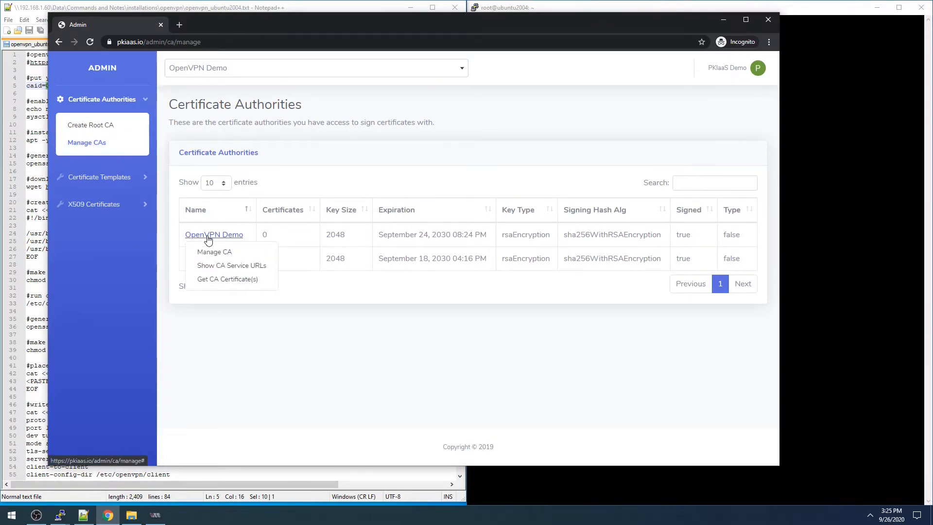
pyautogui.moveTo(232, 265)
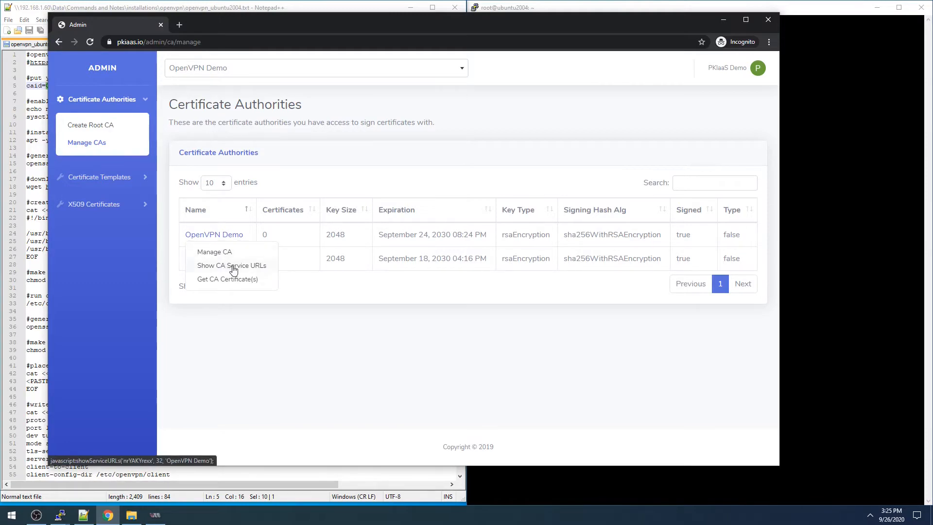
pyautogui.click(232, 265)
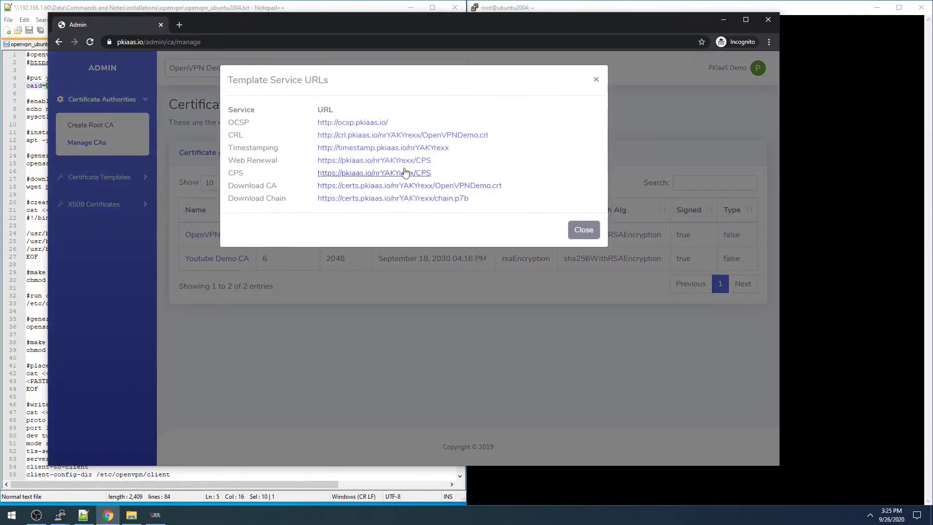
pyautogui.moveTo(401, 134)
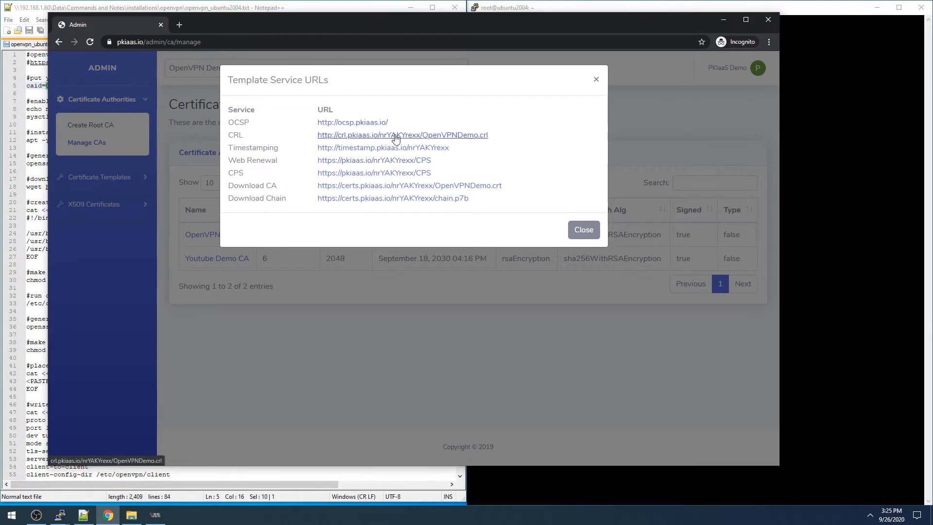
pyautogui.moveTo(416, 148)
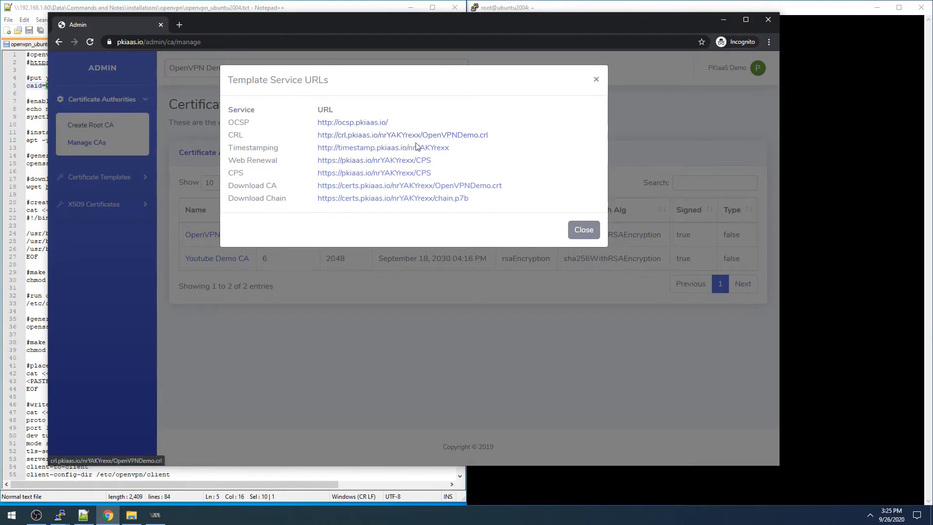
pyautogui.moveTo(456, 150)
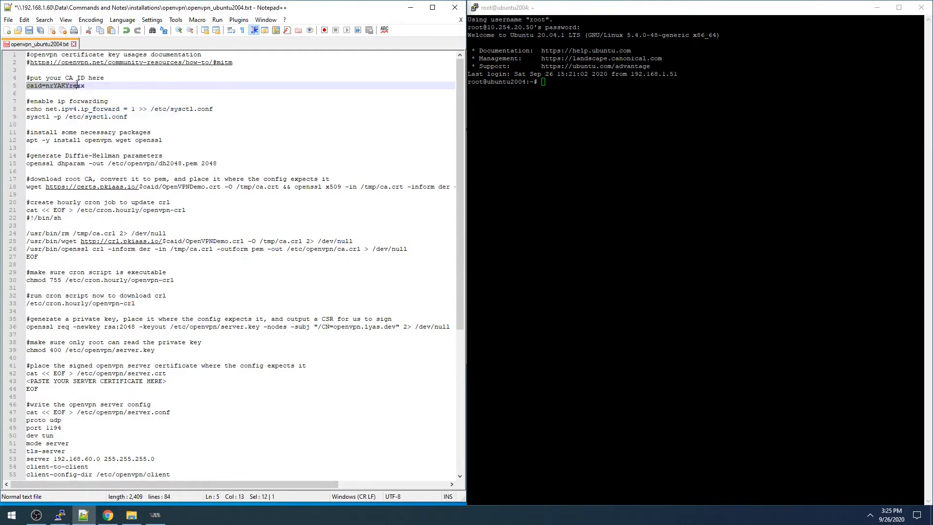
pyautogui.doubleClick(32, 85)
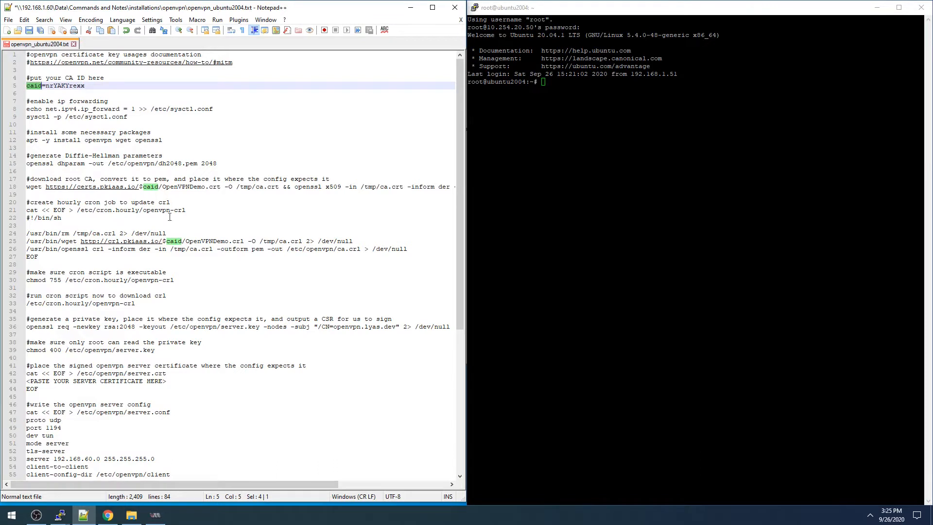
pyautogui.moveTo(119, 143)
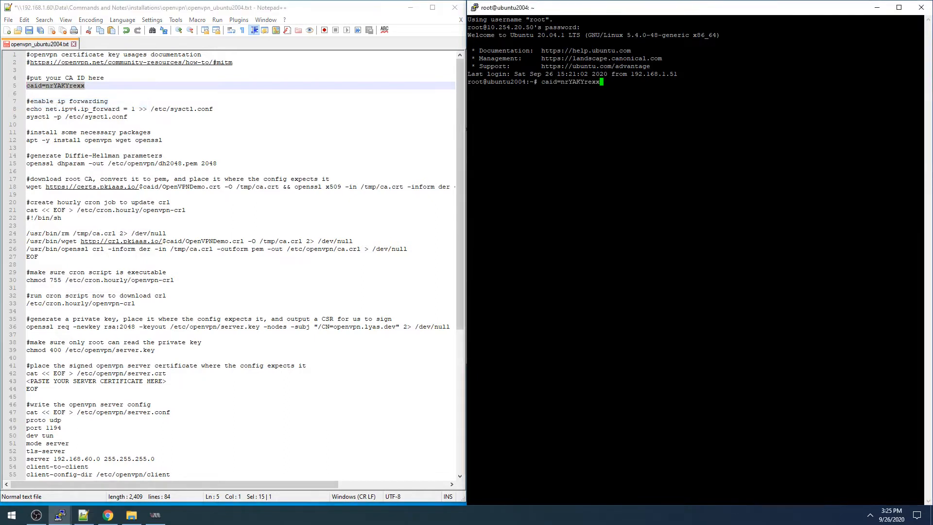
pyautogui.press('Return')
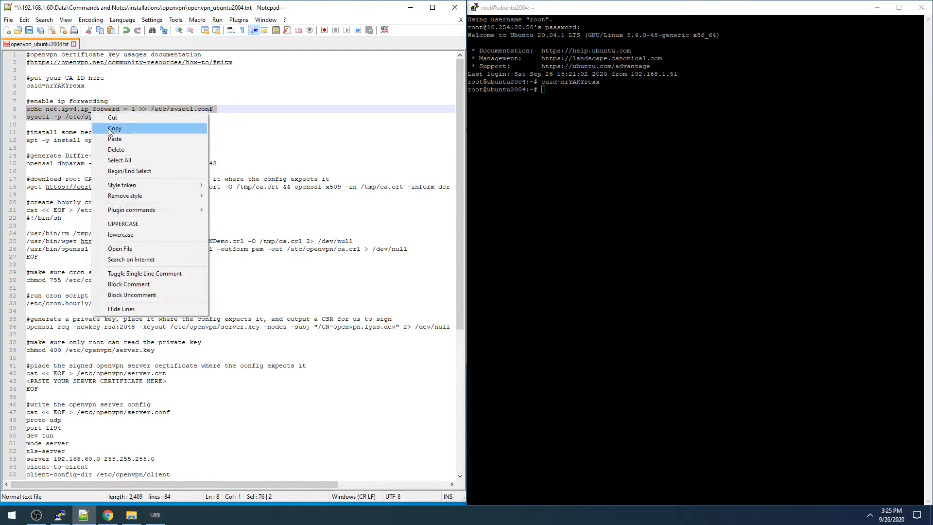
pyautogui.click(114, 128)
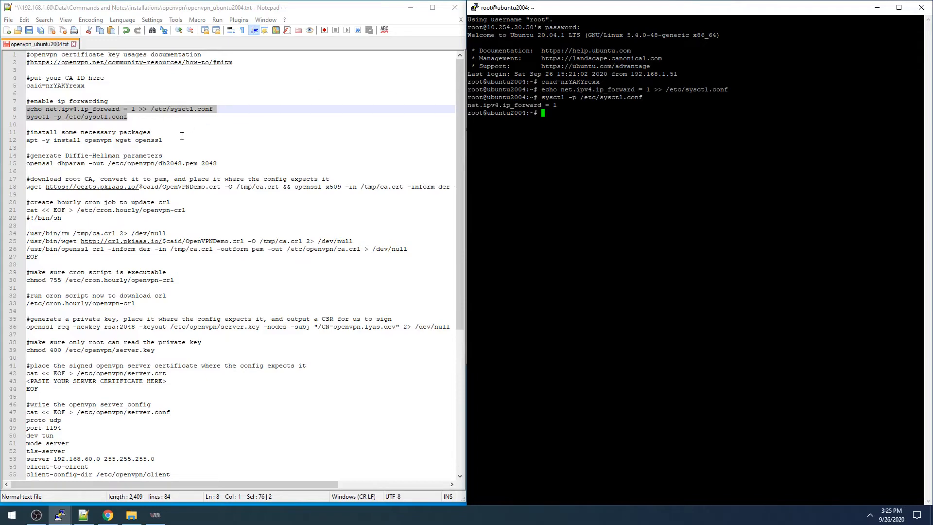
# Step: Install openvpn, wget and openssl, generate 2048-bit DH parameters, and fetch the root CA to /etc/openvpn/ca.crt
pyautogui.rightClick(32, 140)
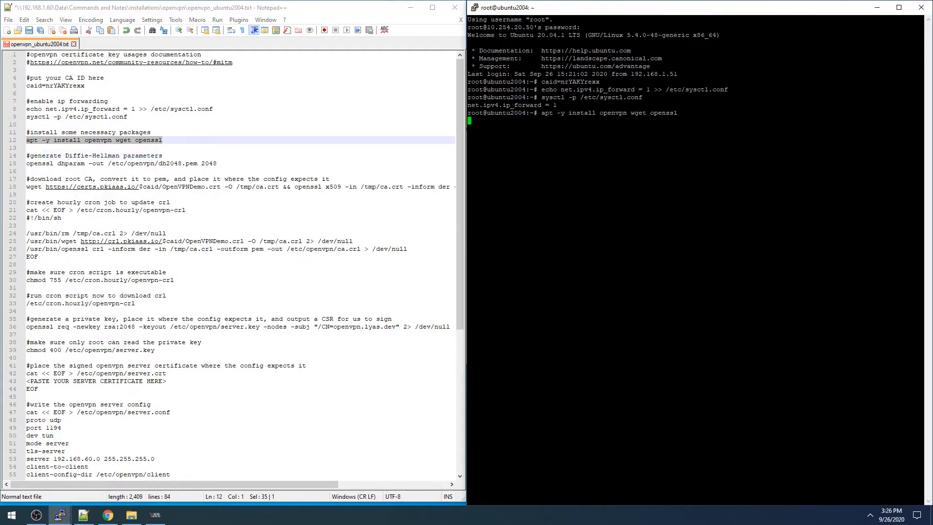
pyautogui.press('Return')
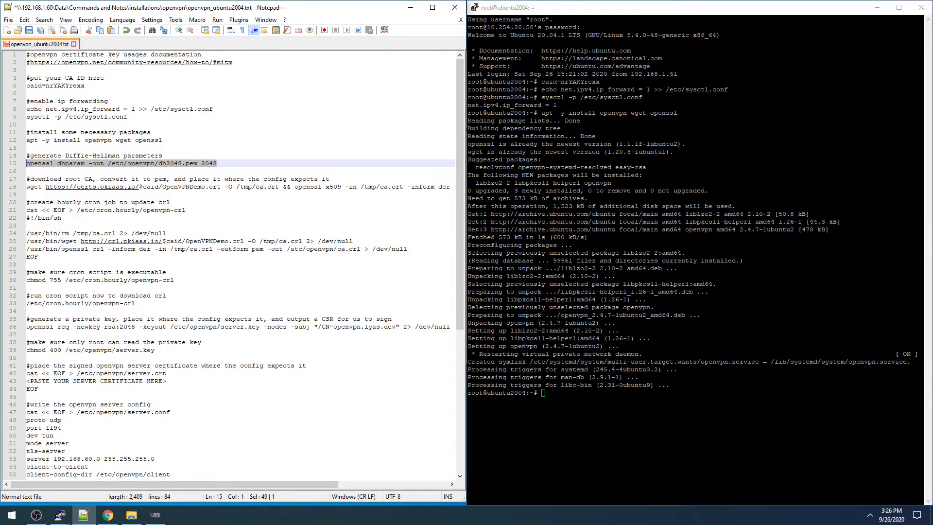
pyautogui.click(147, 164)
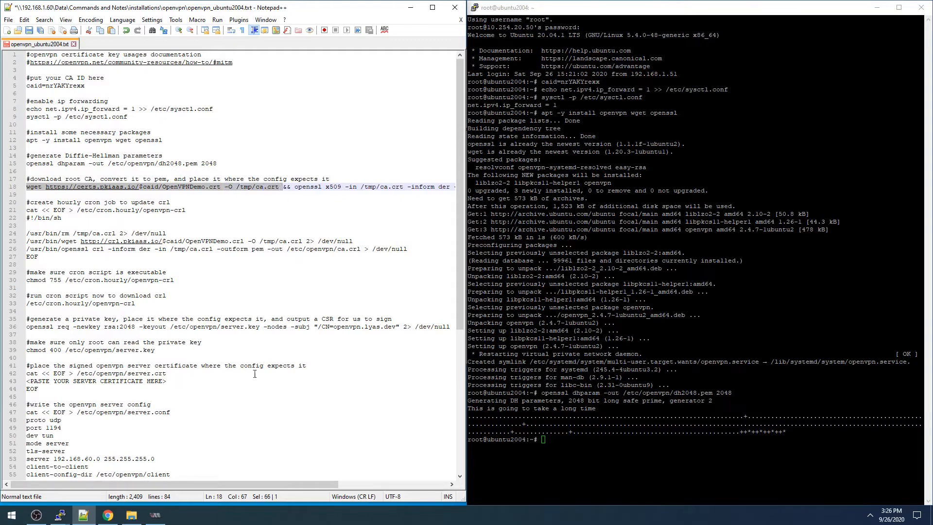
pyautogui.hscroll(3)
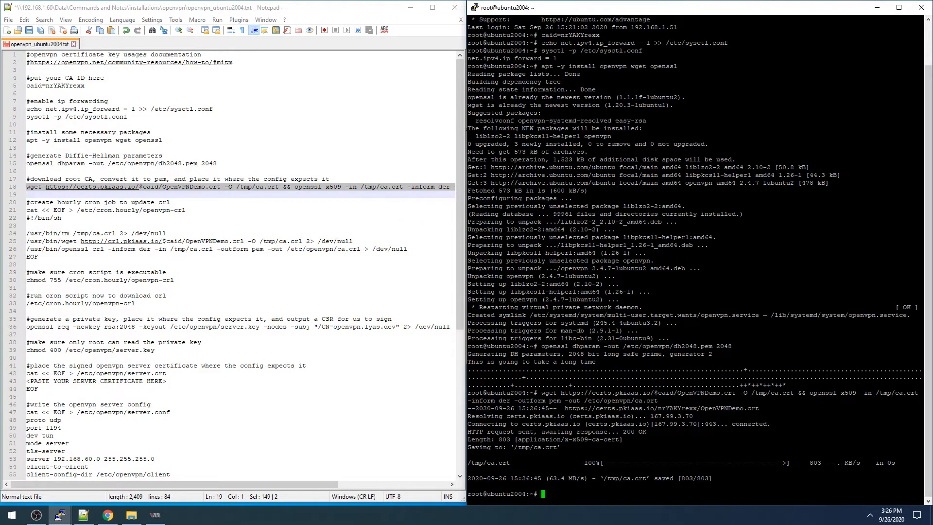
# Step: Display /etc/openvpn/ca.crt and write the hourly /etc/cron.hourly/openvpn-crl download script
pyautogui.write('cat /etc/openvpn/ca.crt')
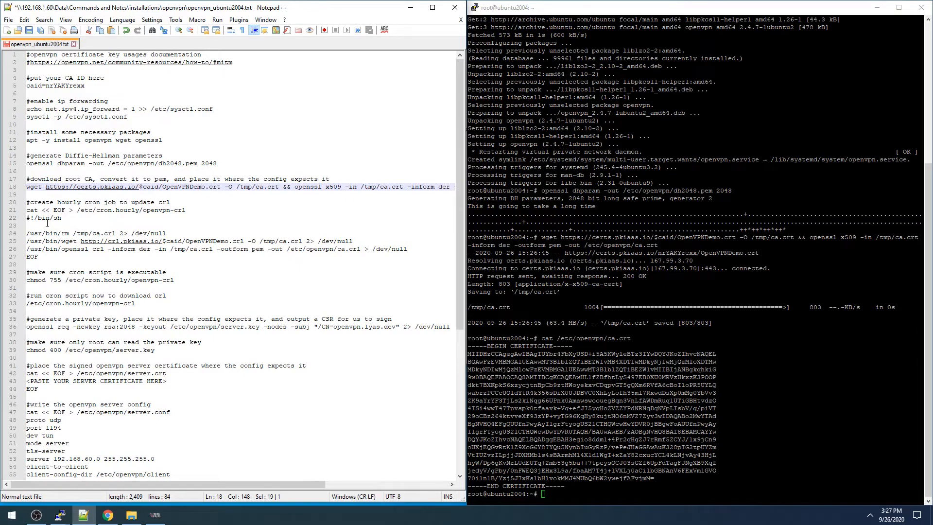
pyautogui.moveTo(23, 212)
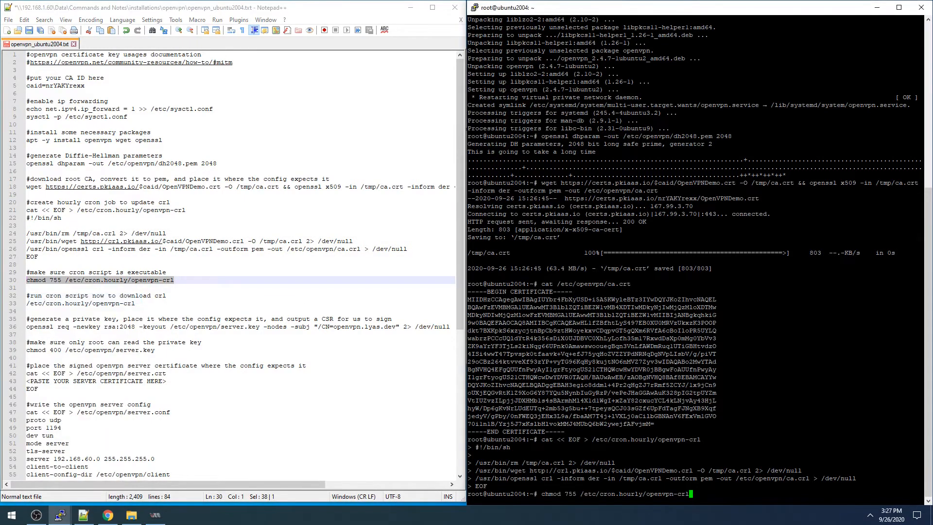
# Step: chmod 755 the CRL cron script, run it, and cat /etc/openvpn/ca.crl to confirm the X509 CRL
pyautogui.press('Return')
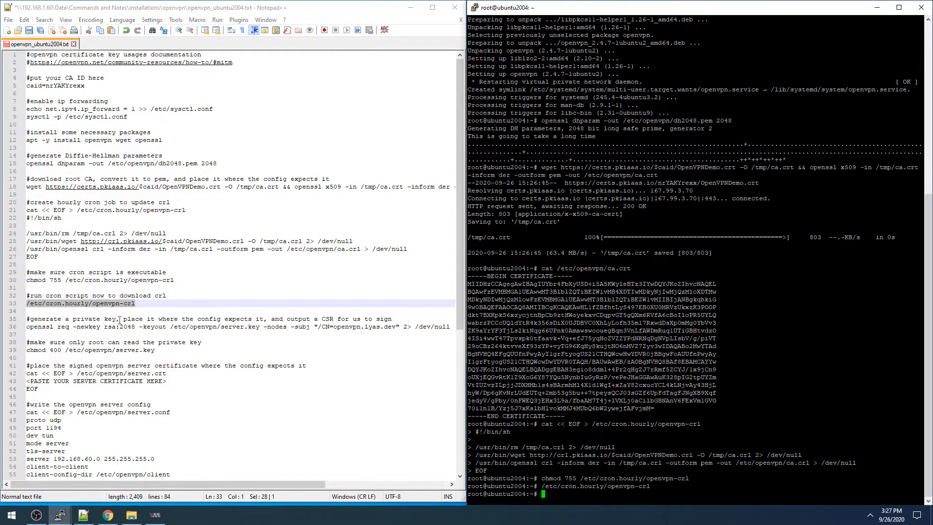
pyautogui.scroll(-3)
pyautogui.write('cat /etc/openvpn/ca.crl')
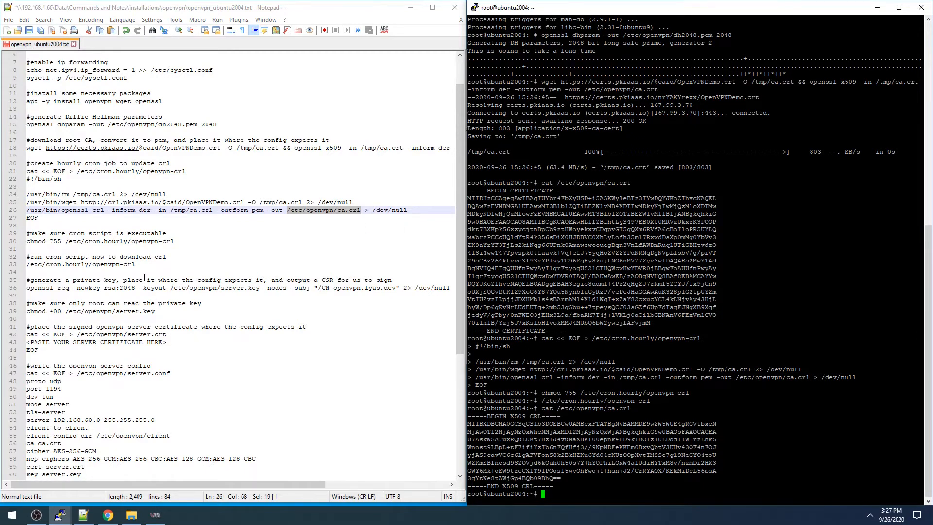
pyautogui.scroll(-3)
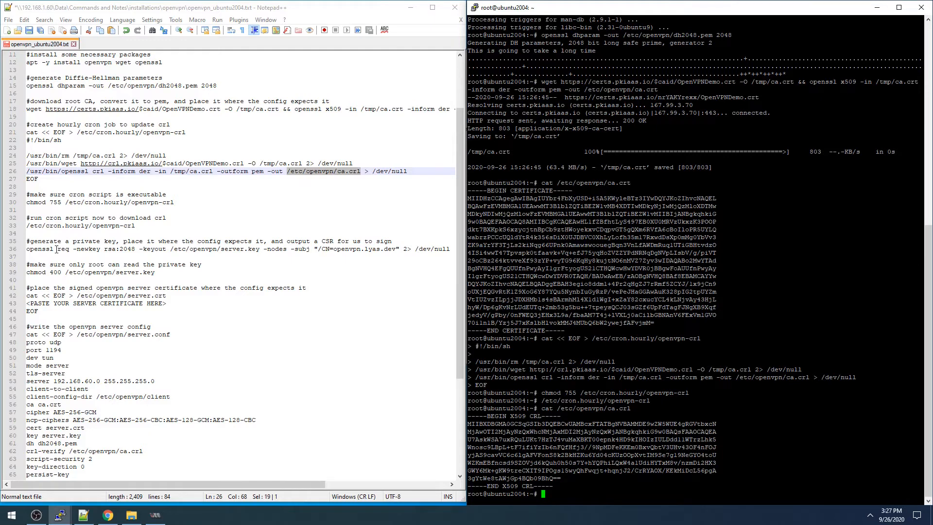
# Step: Run openssl req to create /etc/openvpn/server.key and a CSR for openvpn.lyas.dev, then copy the CSR
pyautogui.click(49, 248)
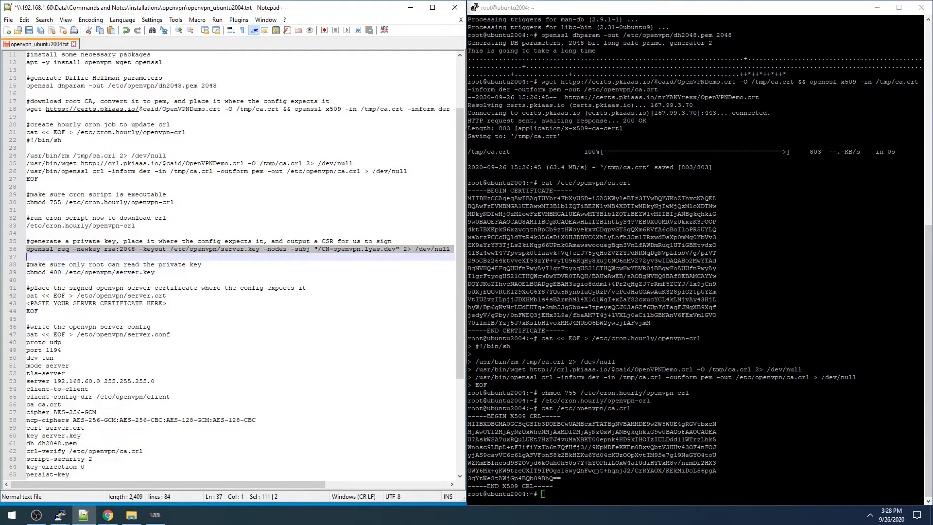
pyautogui.scroll(-3)
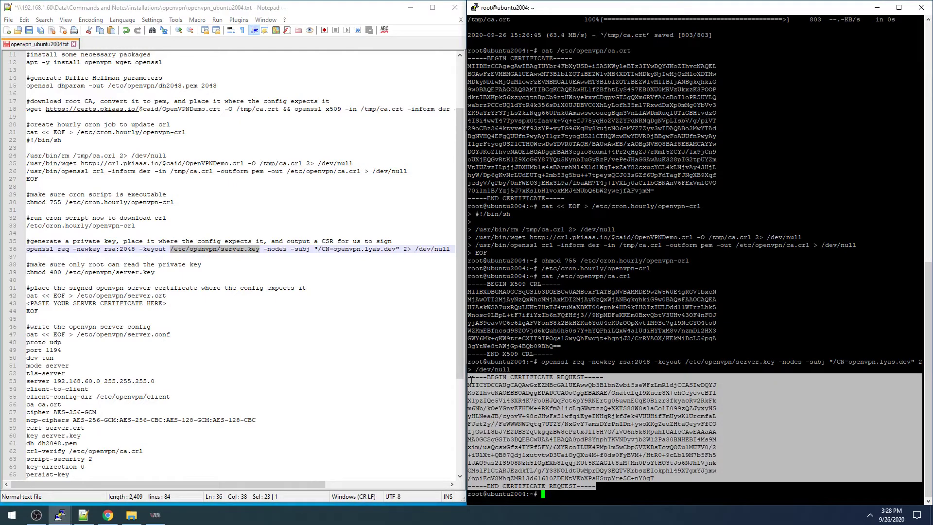
# Step: Create and save a certificate template named OpenVPN Server from the OpenVPN Server starter
pyautogui.click(107, 515)
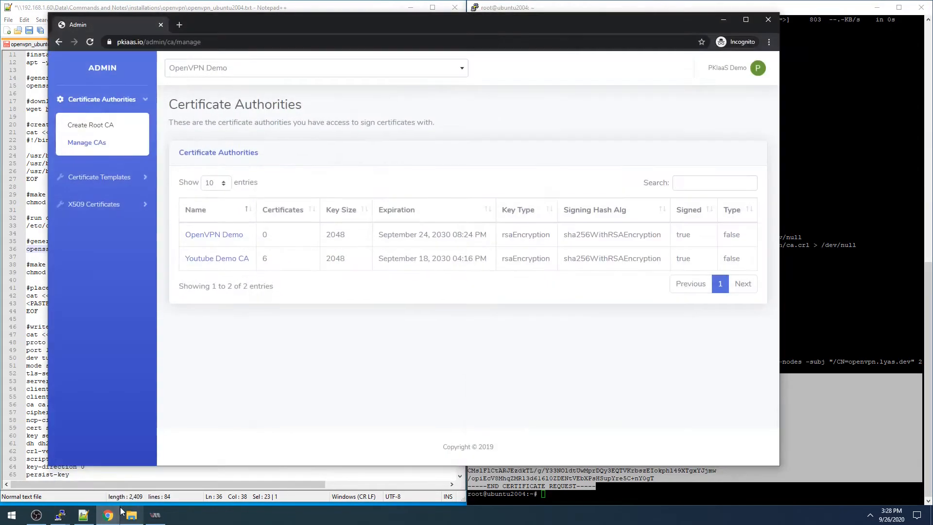
pyautogui.moveTo(100, 181)
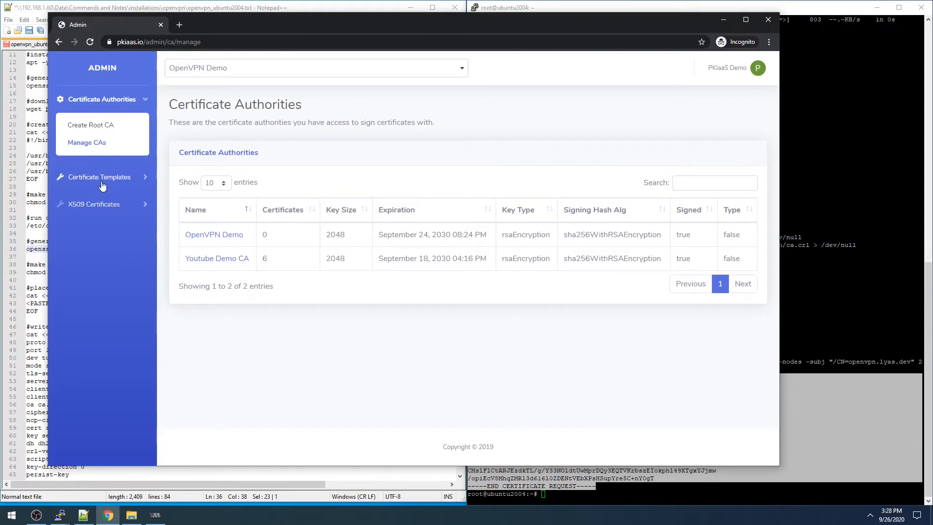
pyautogui.moveTo(194, 72)
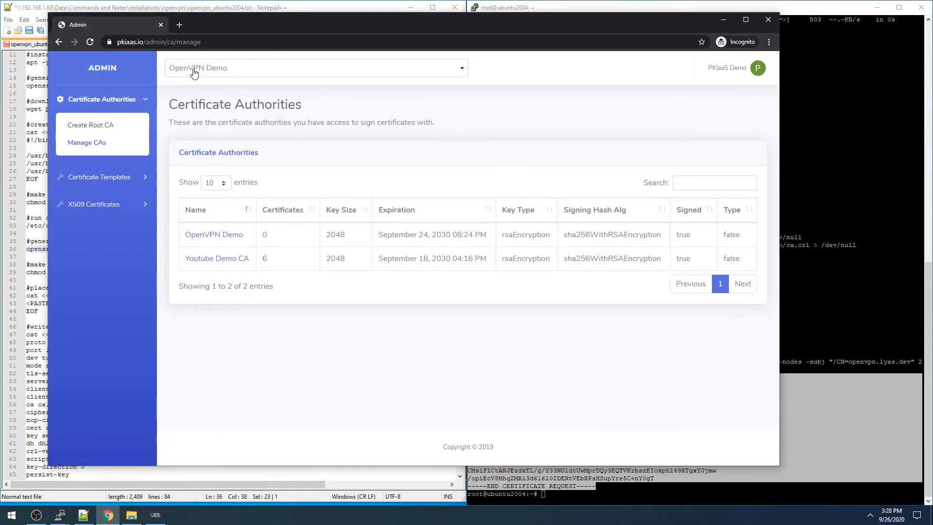
pyautogui.click(99, 176)
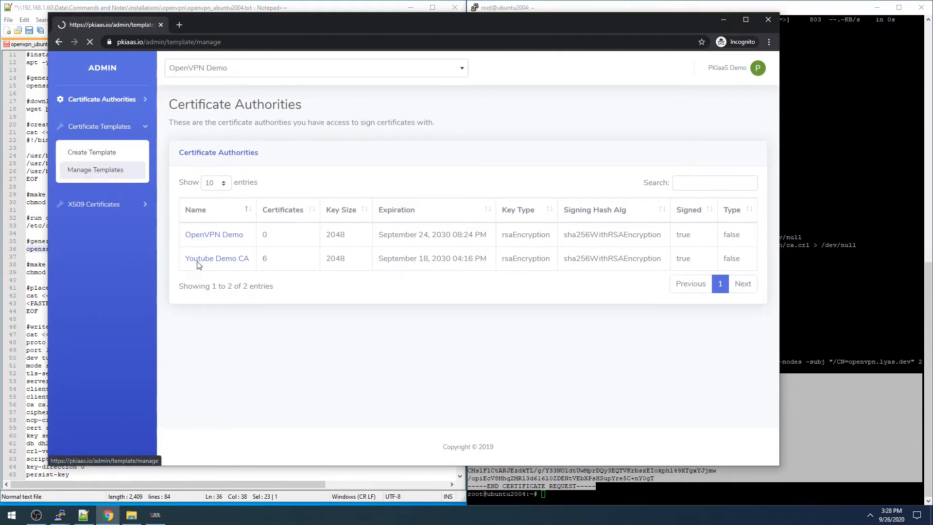
pyautogui.click(94, 169)
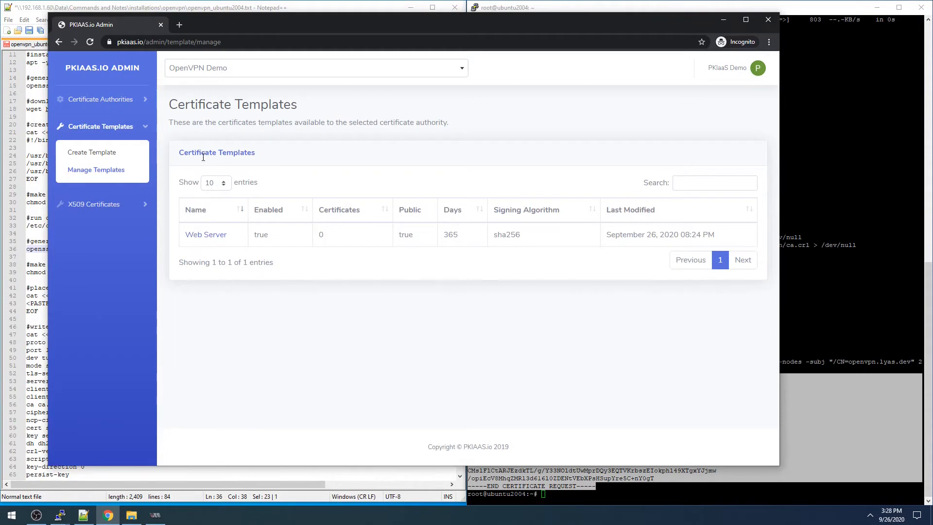
pyautogui.click(92, 151)
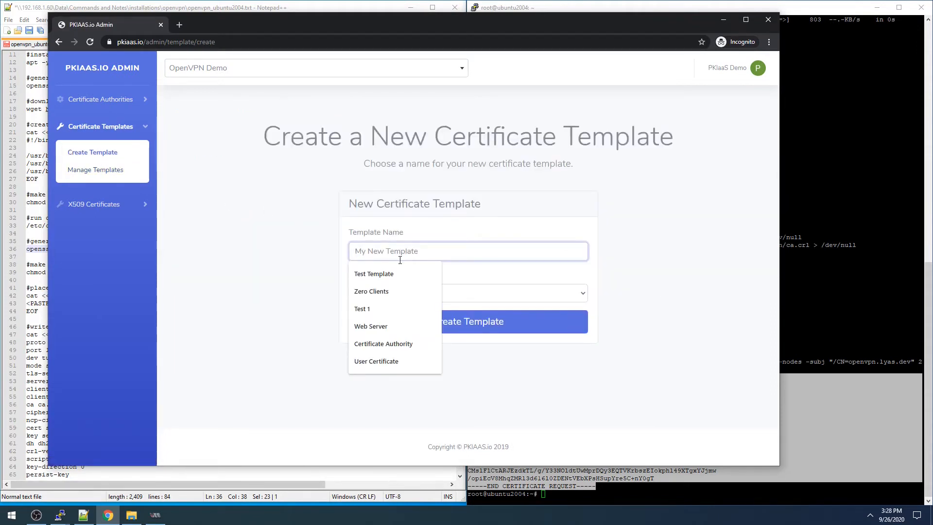
pyautogui.write('OpenVPN Server')
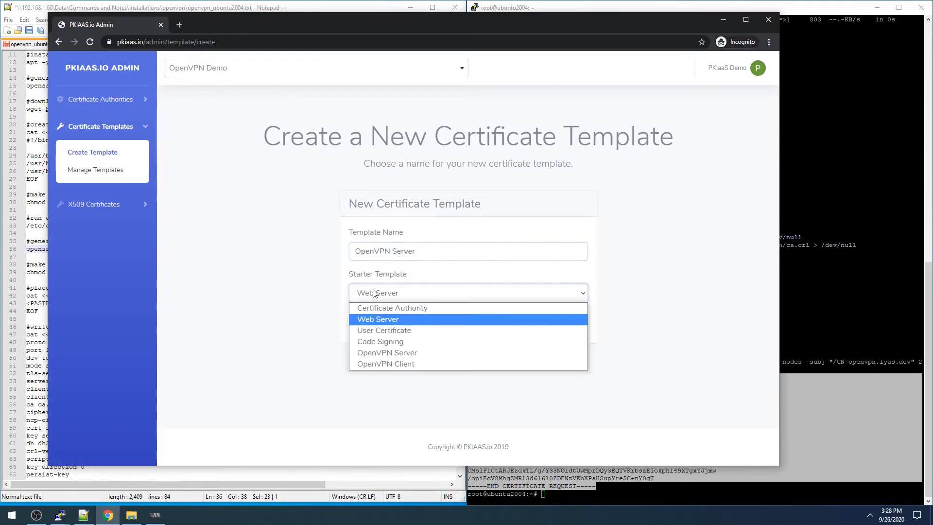
pyautogui.click(387, 352)
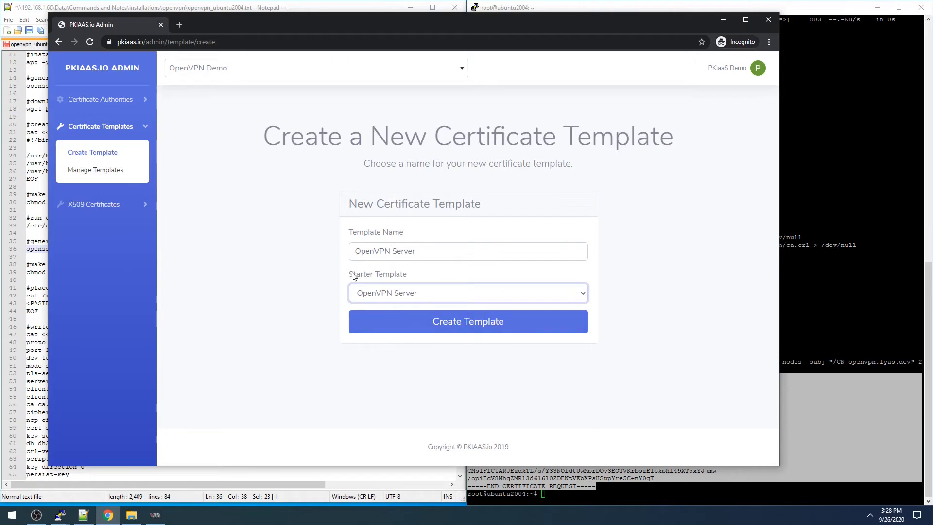
pyautogui.moveTo(405, 325)
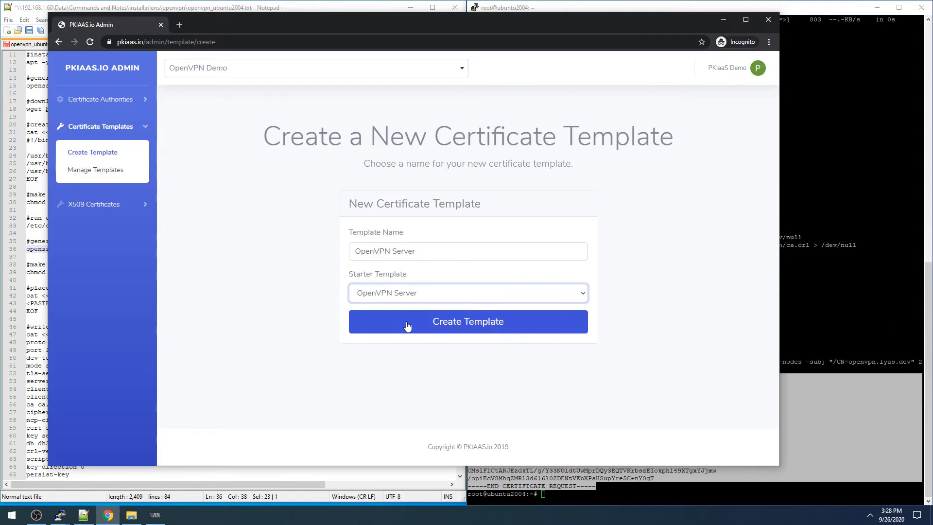
pyautogui.click(467, 321)
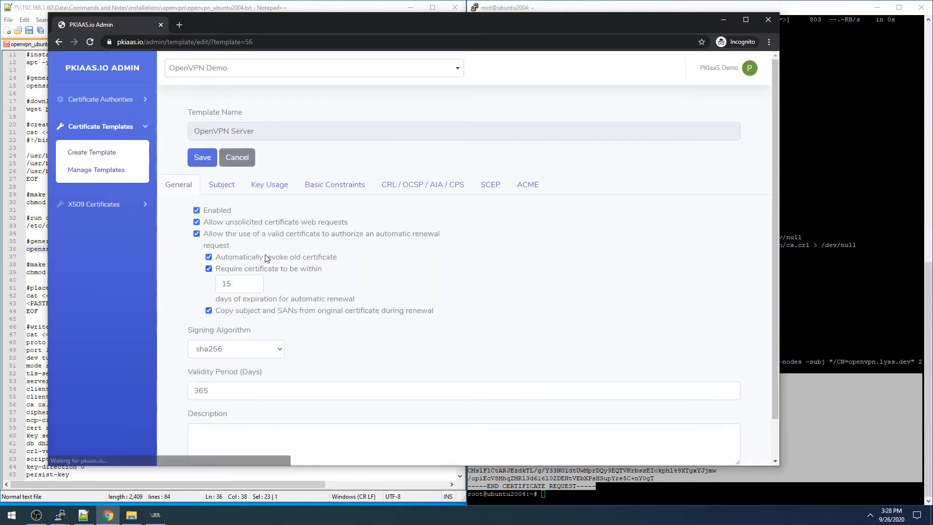
pyautogui.click(201, 157)
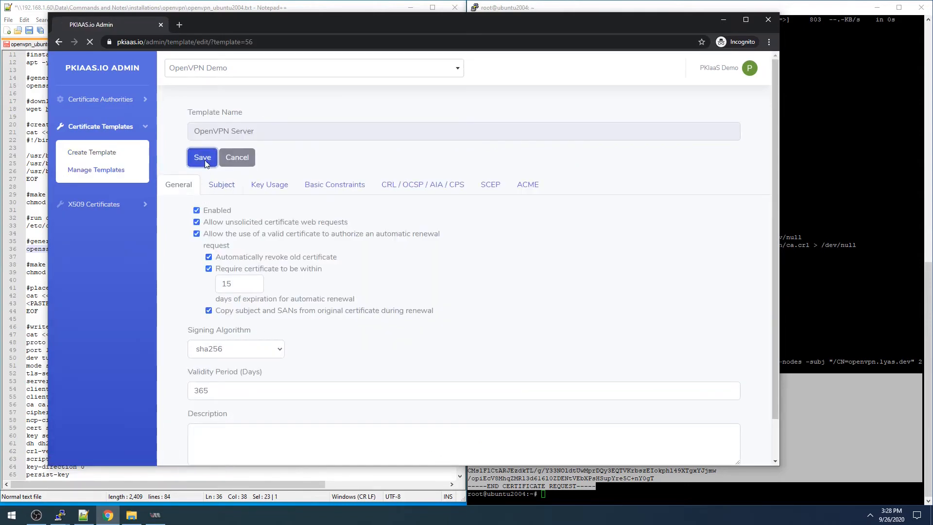
# Step: Submit the pasted openvpn.lyas.dev CSR against the OpenVPN Server template and sign the pending request
pyautogui.click(201, 157)
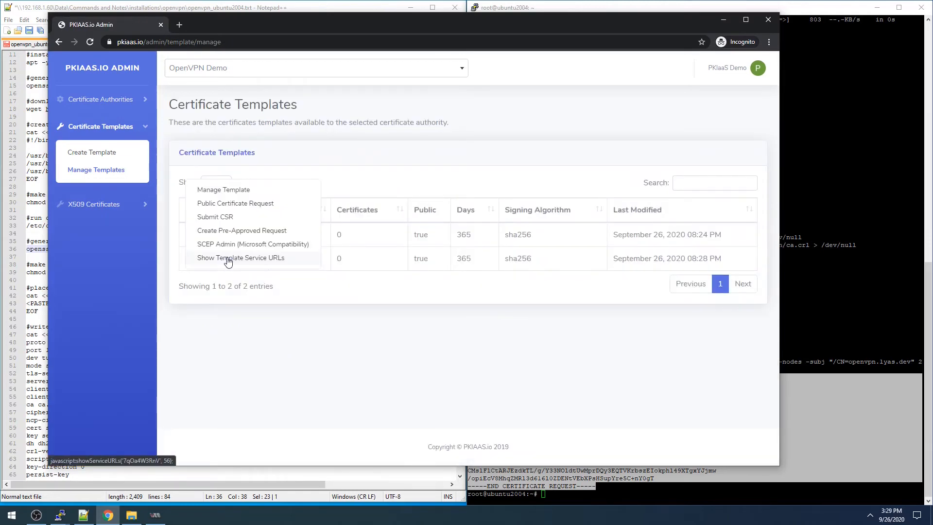
pyautogui.click(214, 216)
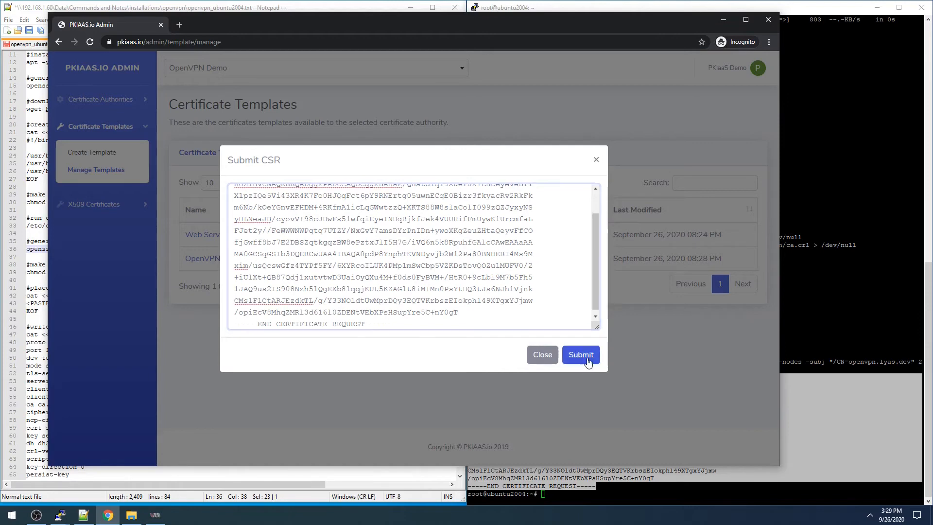
pyautogui.click(580, 354)
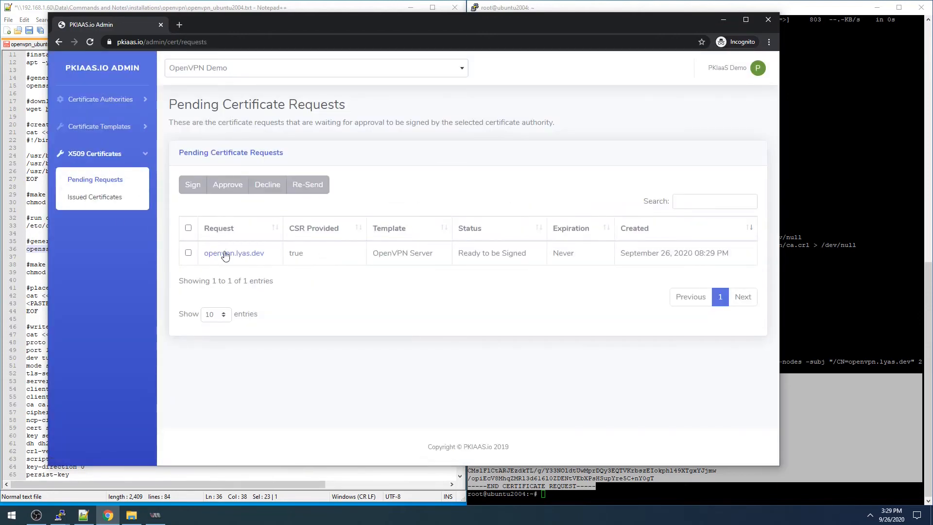
pyautogui.moveTo(233, 252)
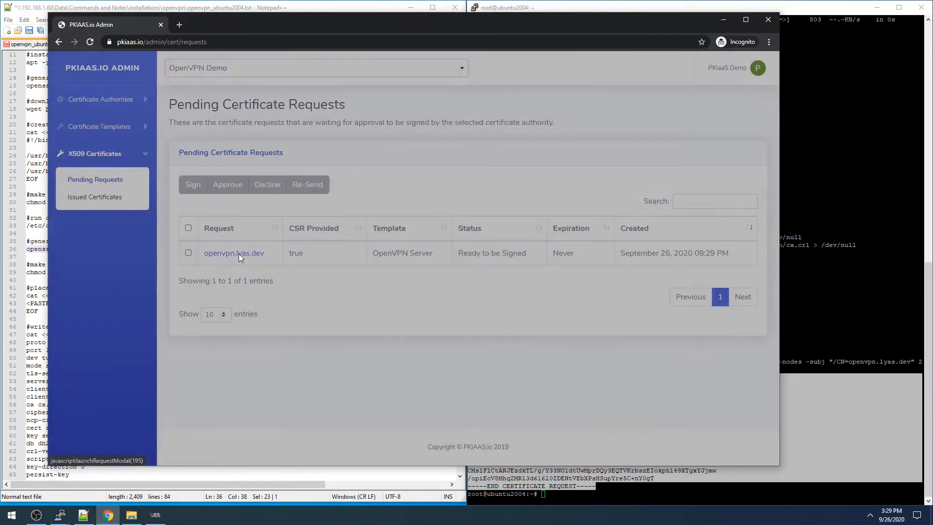
pyautogui.click(234, 252)
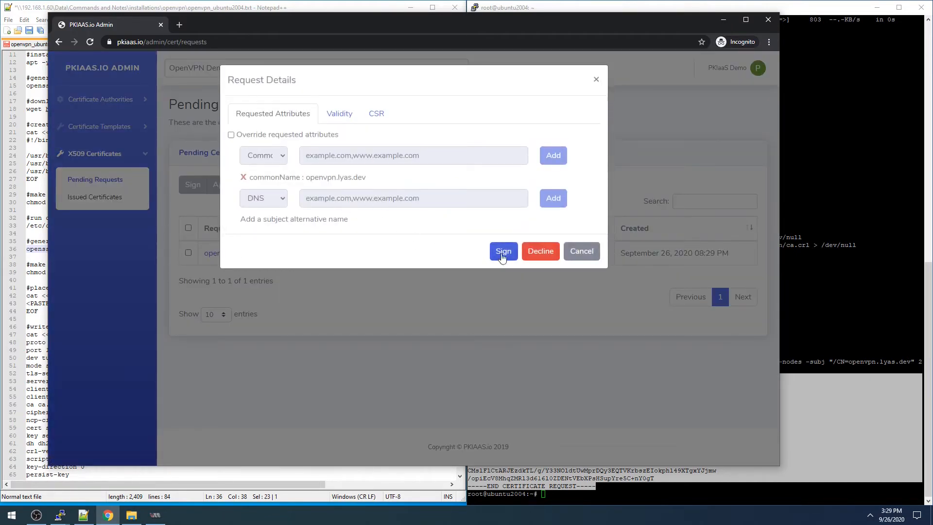
pyautogui.click(503, 250)
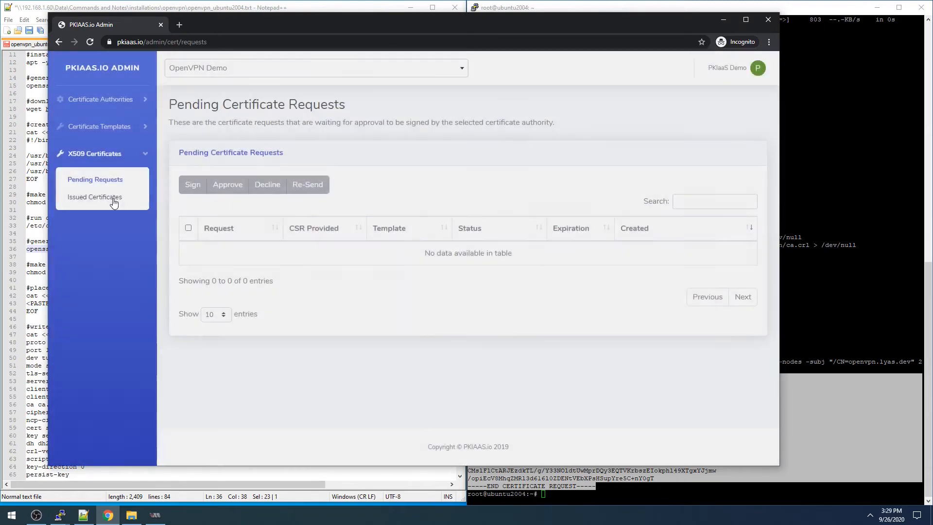
# Step: Copy the issued openvpn.lyas.dev certificate text from Issued Certificates
pyautogui.click(95, 197)
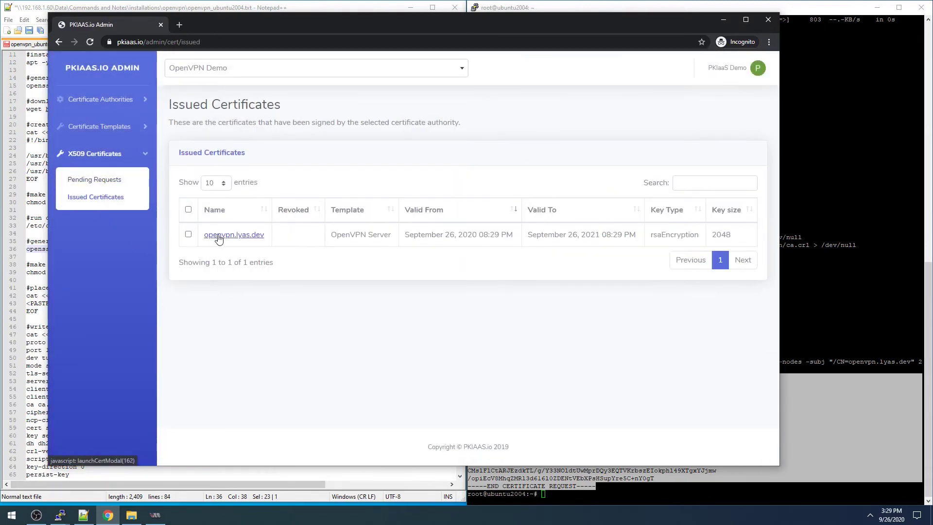
pyautogui.click(234, 234)
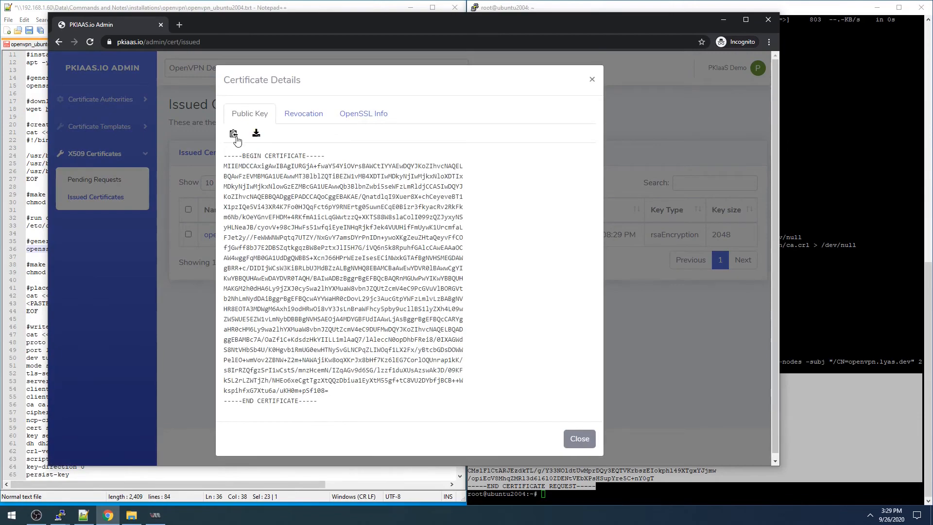
pyautogui.click(233, 133)
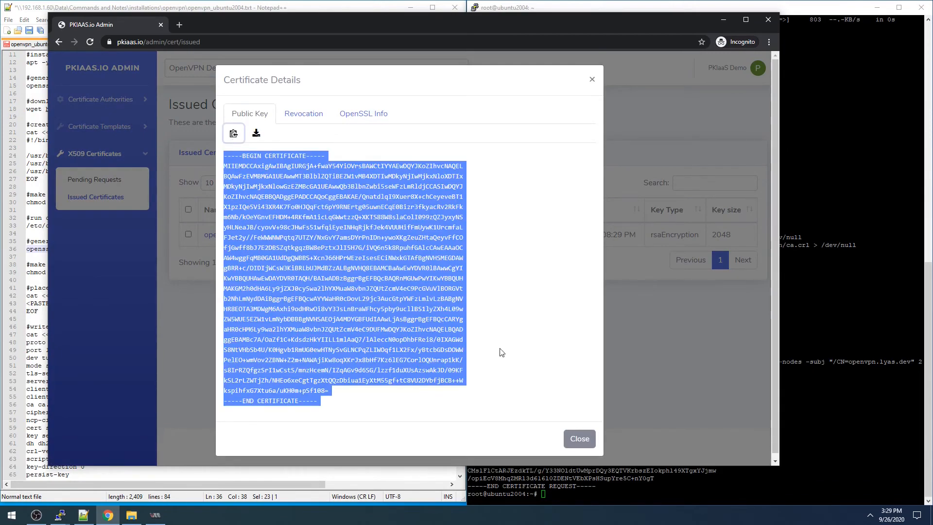
pyautogui.click(578, 439)
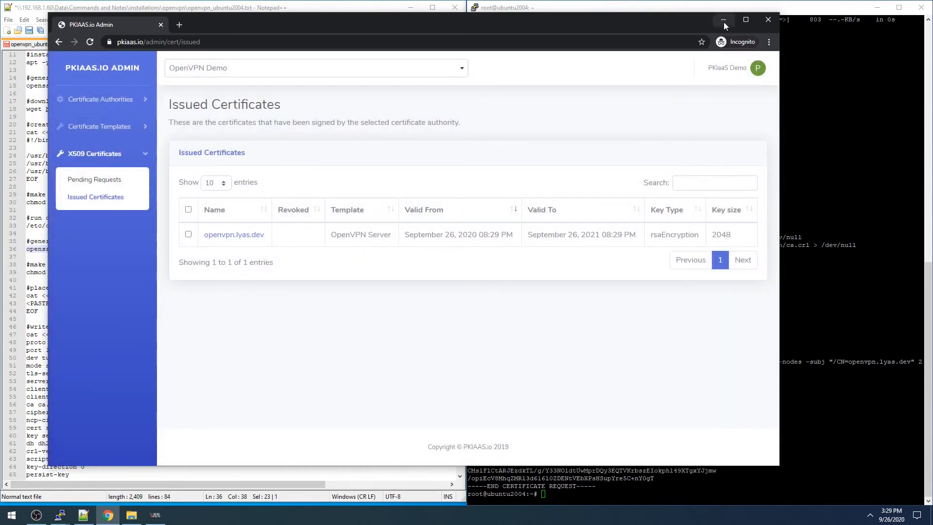
# Step: Paste the signed certificate into the notes, then write server.crt and restrict server.key to root (chmod 400)
pyautogui.click(724, 20)
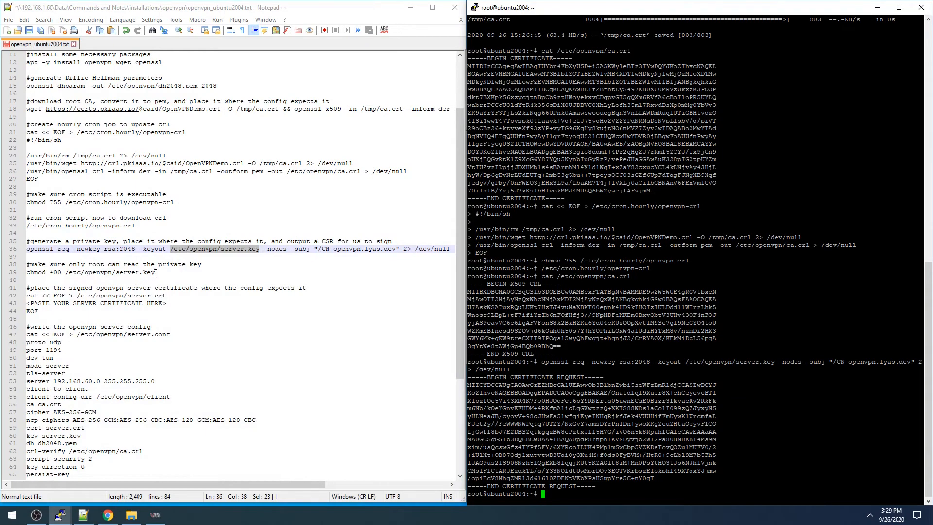
pyautogui.moveTo(109, 287)
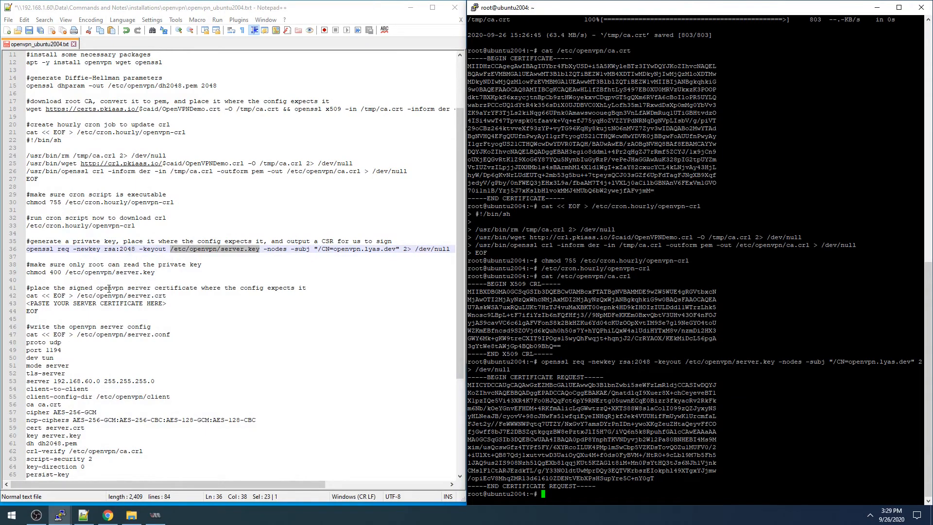
pyautogui.scroll(-3)
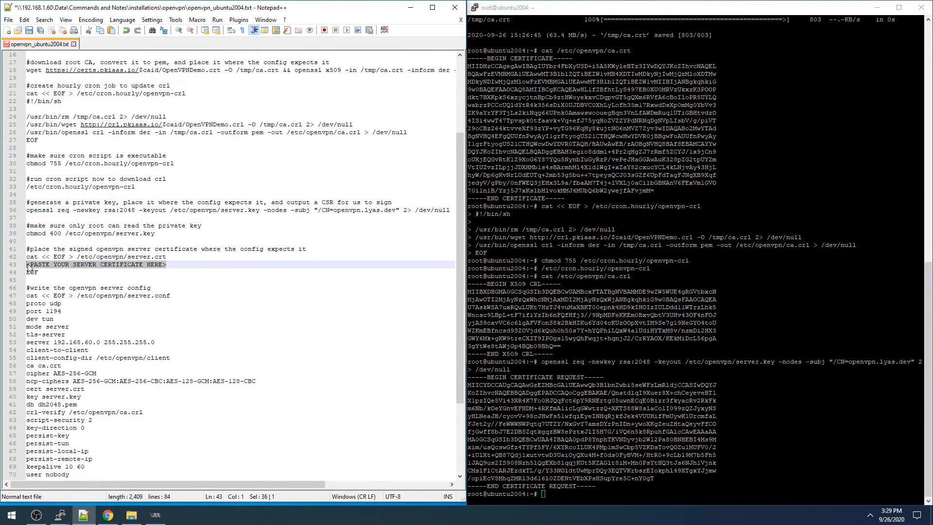
pyautogui.press('ctrl+v')
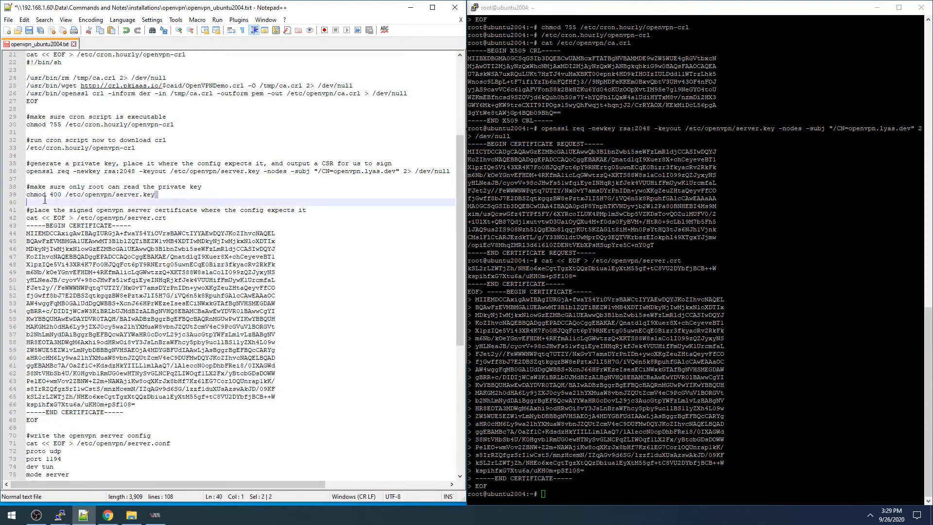
pyautogui.rightClick(68, 195)
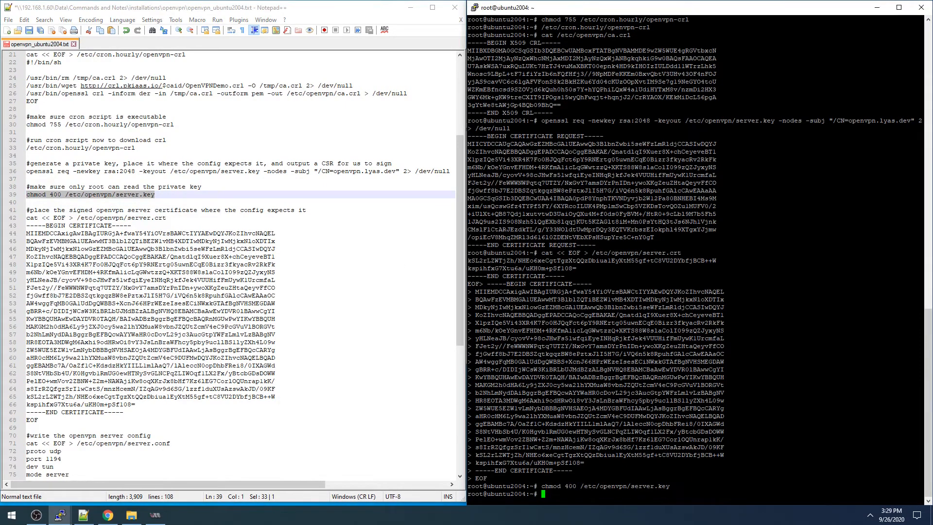
pyautogui.scroll(-3)
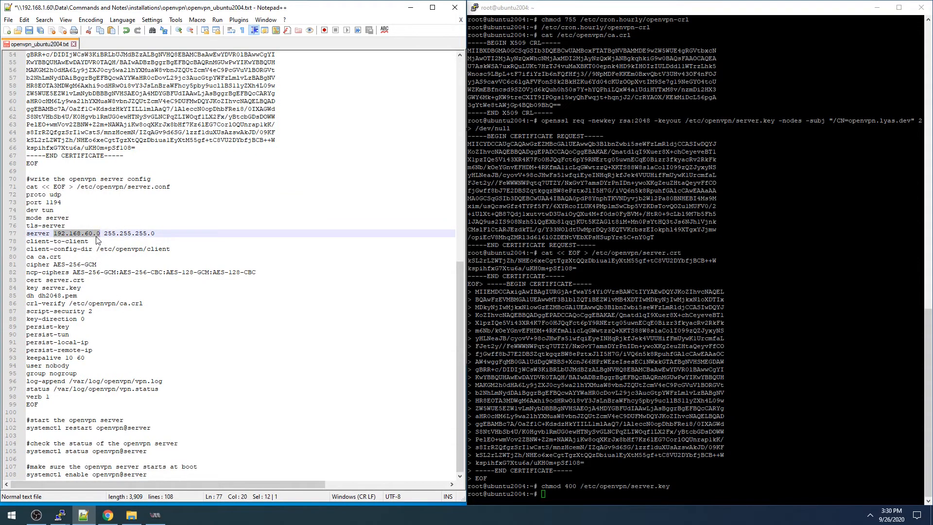
pyautogui.moveTo(88, 240)
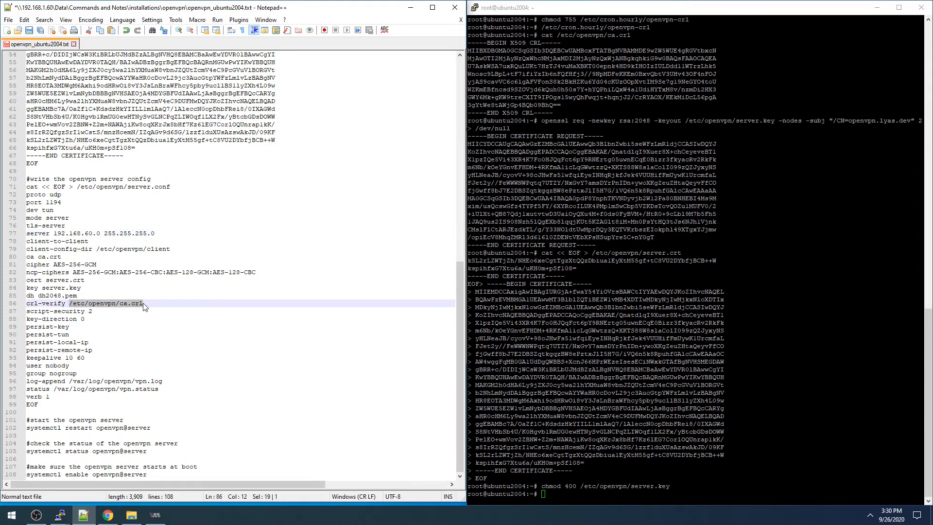
pyautogui.moveTo(105, 275)
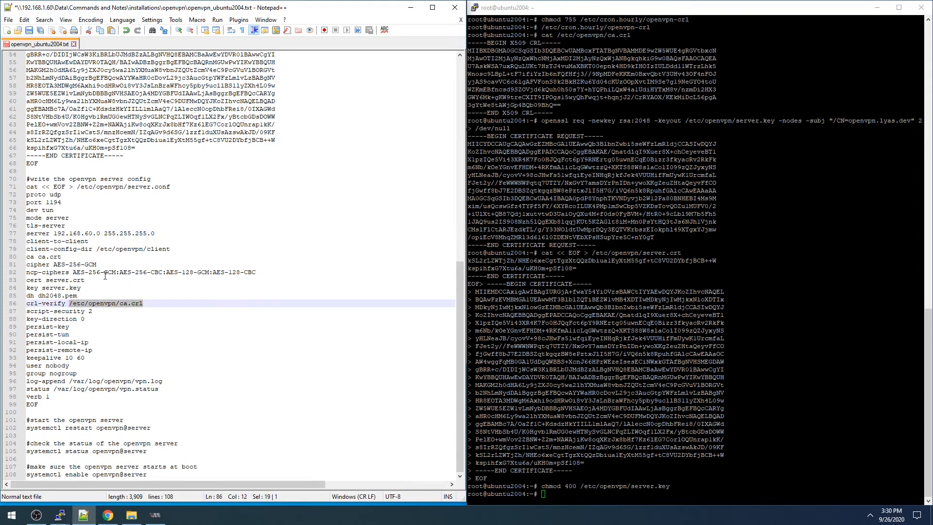
# Step: Review the CRL file path and ca.crt settings inside the server.conf block
pyautogui.doubleClick(69, 279)
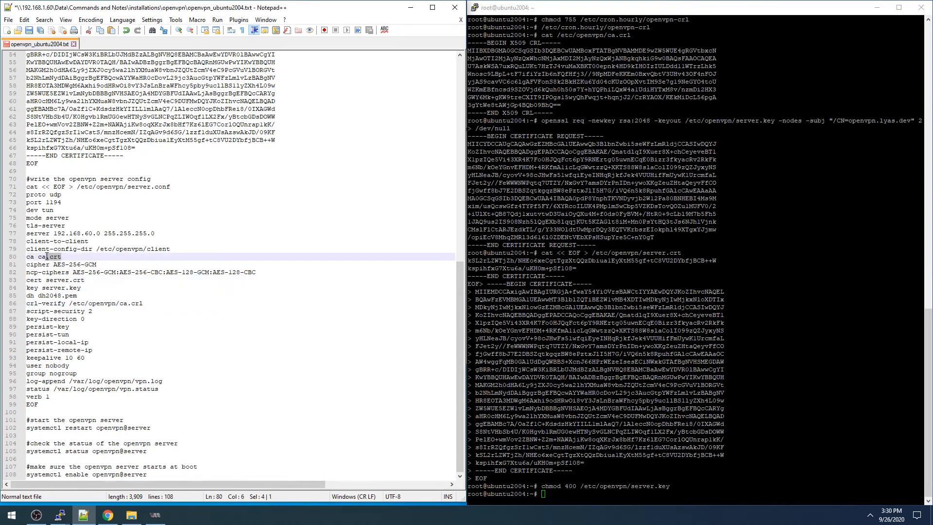
pyautogui.doubleClick(52, 256)
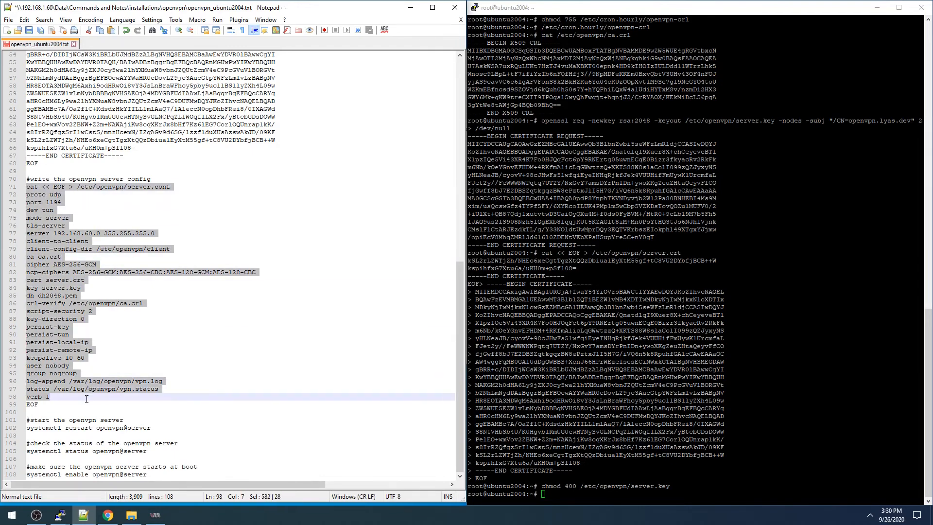
# Step: Write server.conf on the server and copy the systemctl restart openvpn@server command
pyautogui.rightClick(87, 399)
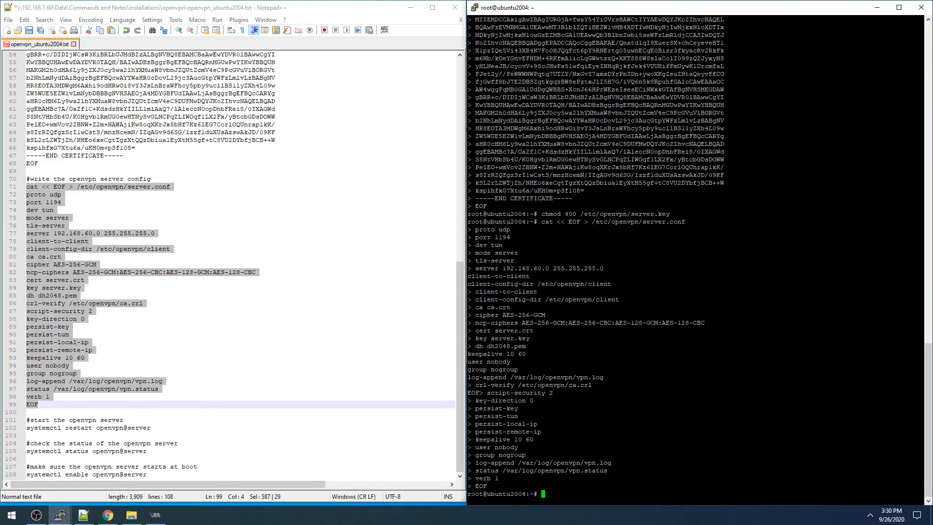
pyautogui.click(47, 427)
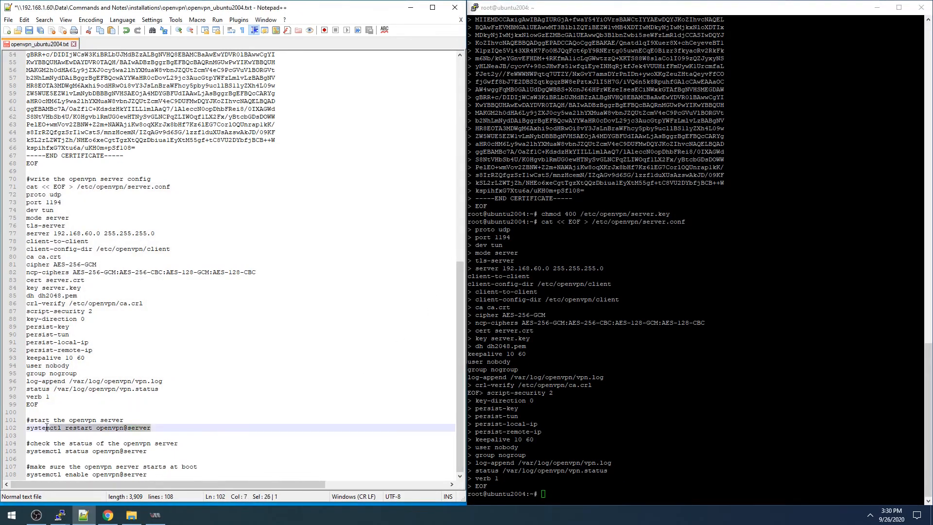
pyautogui.rightClick(90, 427)
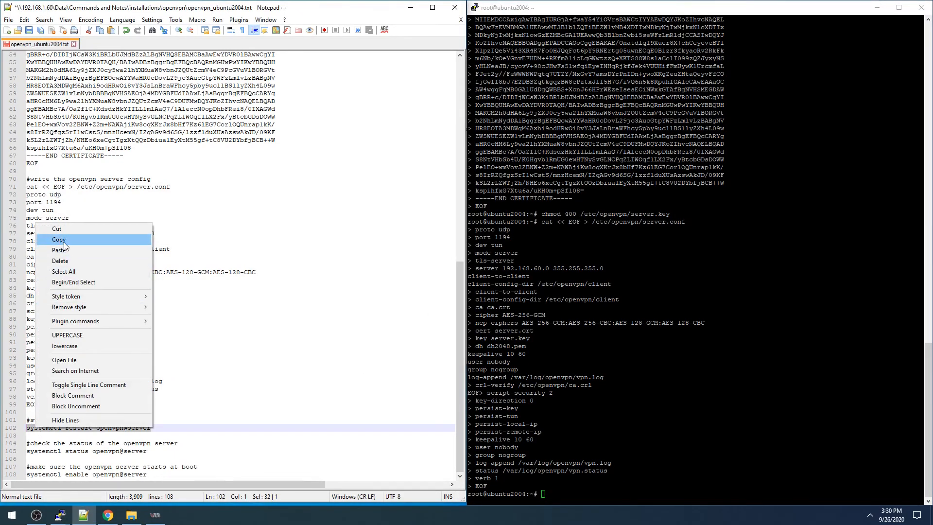
pyautogui.click(59, 239)
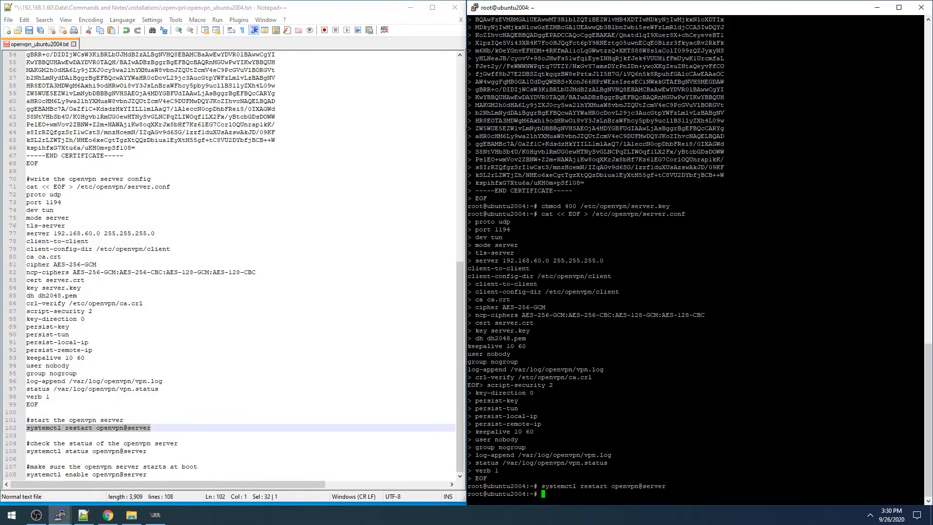
# Step: Run ss -anul and confirm the server is listening on UDP port 1194
pyautogui.write('ss -anul')
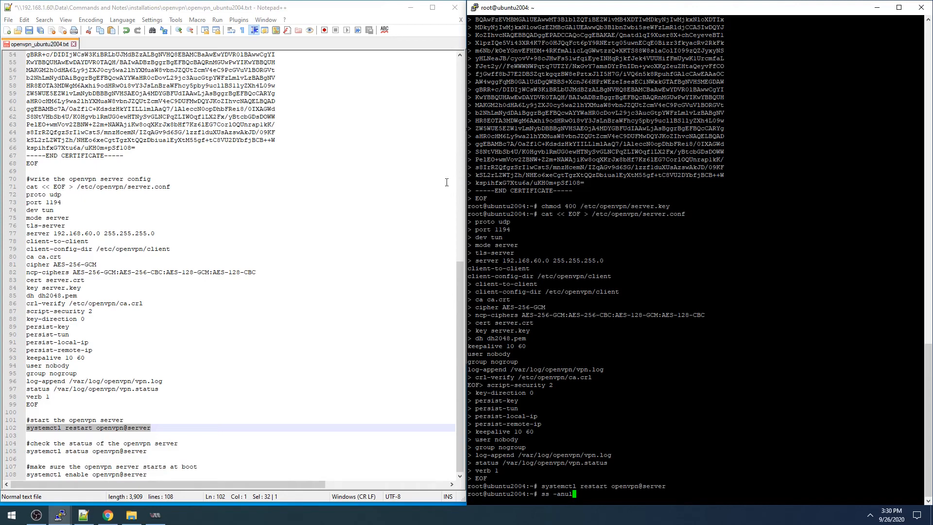
pyautogui.doubleClick(52, 202)
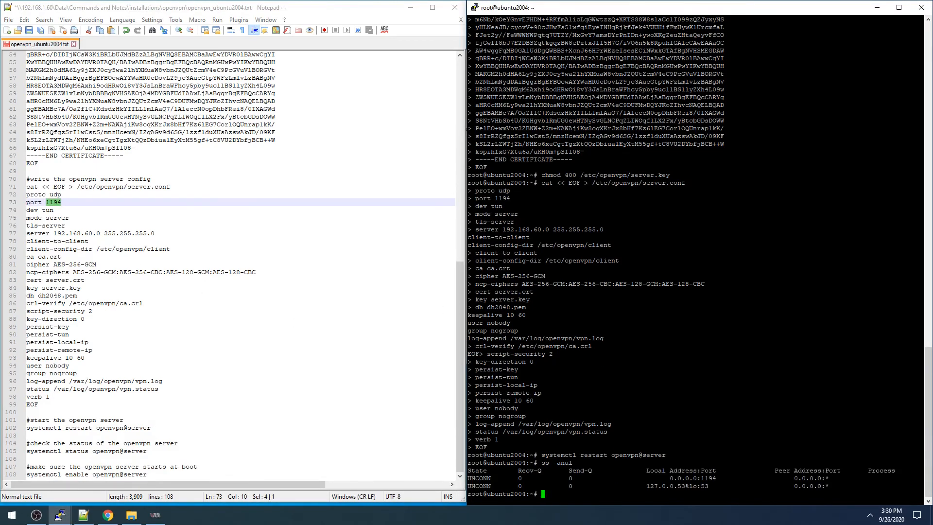
pyautogui.doubleClick(689, 477)
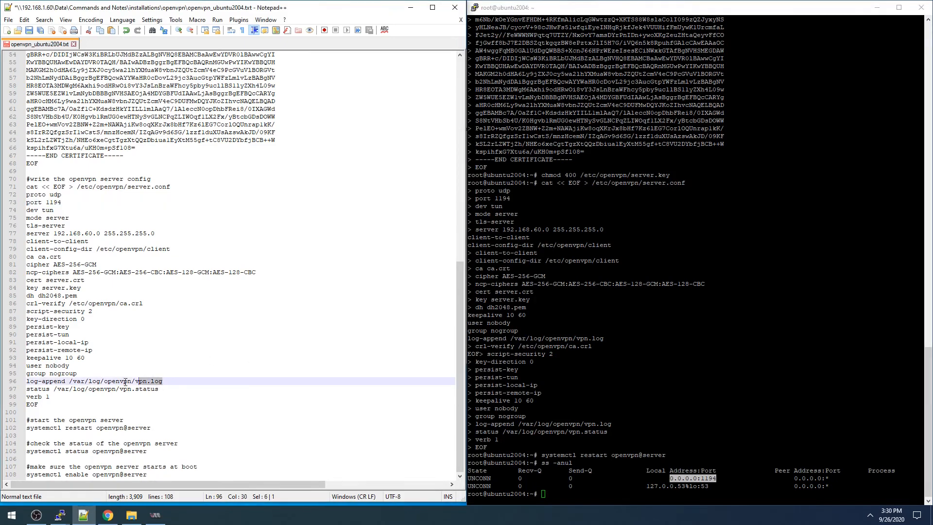
# Step: View /var/log/openvpn/vpn.log and the service status, then enable openvpn@server at boot
pyautogui.rightClick(125, 381)
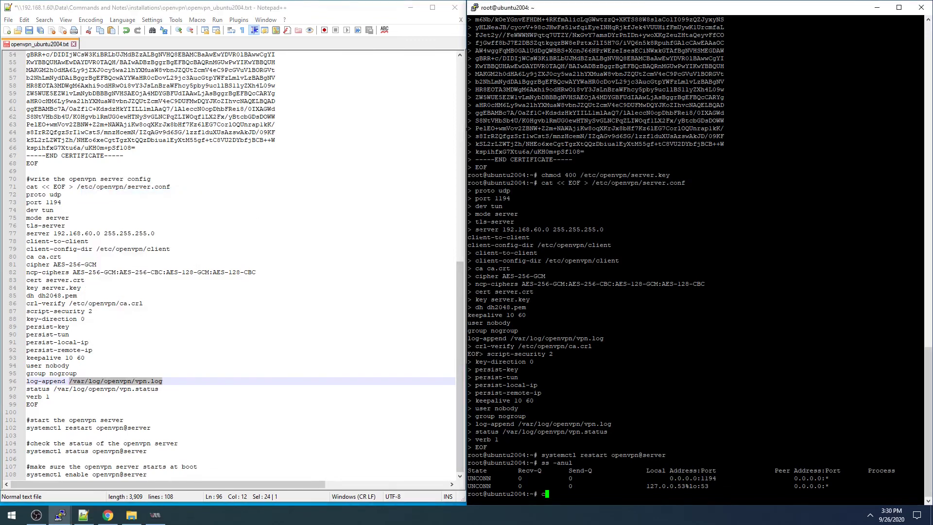
pyautogui.write('cat /var/log/openvpn/vpn.log')
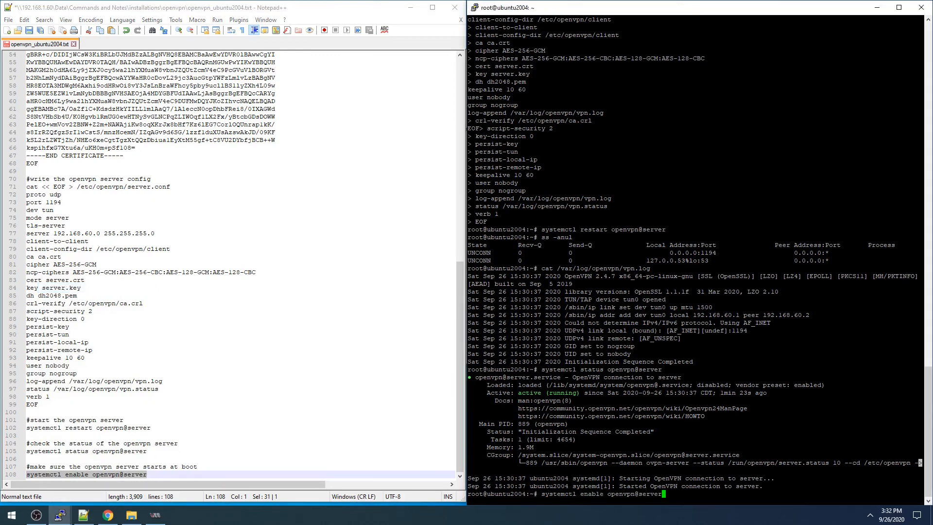
pyautogui.press('Return')
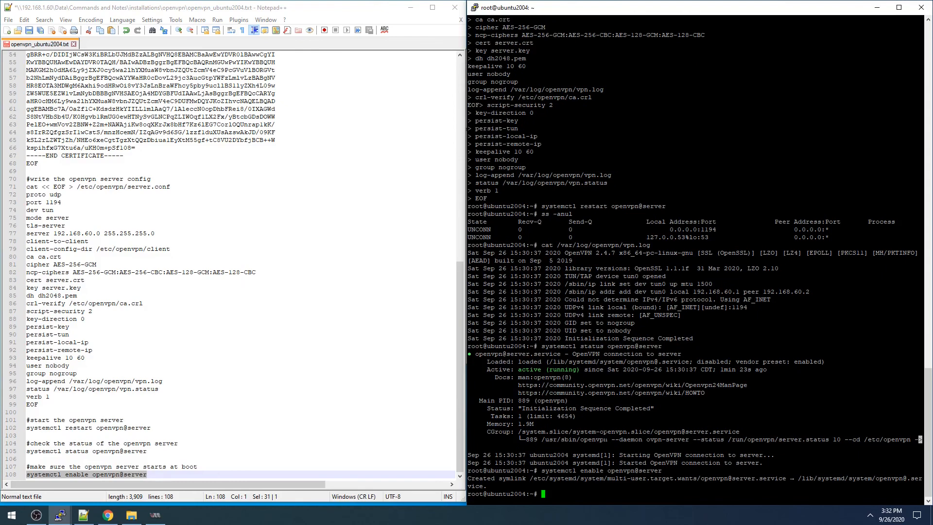